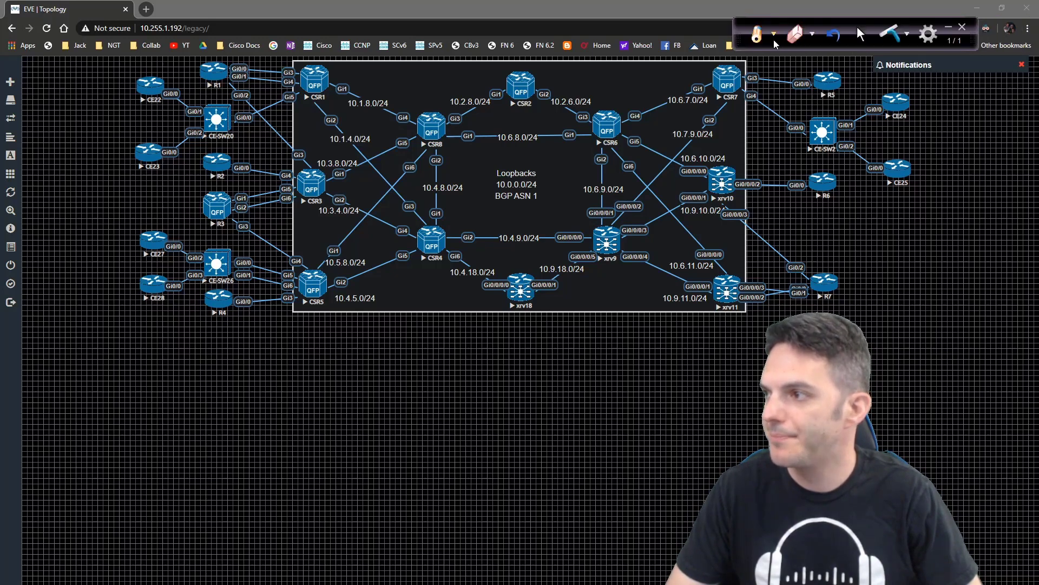
# With the red pen, write CSR1, CSR3, CSR5 and CSR7 below the topology
pyautogui.click(755, 34)
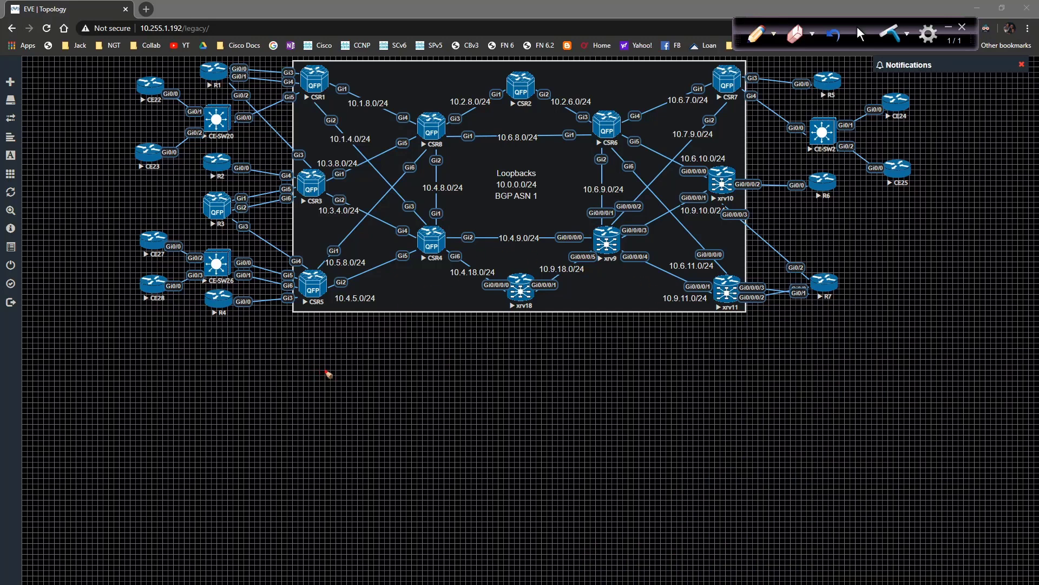
pyautogui.moveTo(312, 372); pyautogui.dragTo(338, 375)
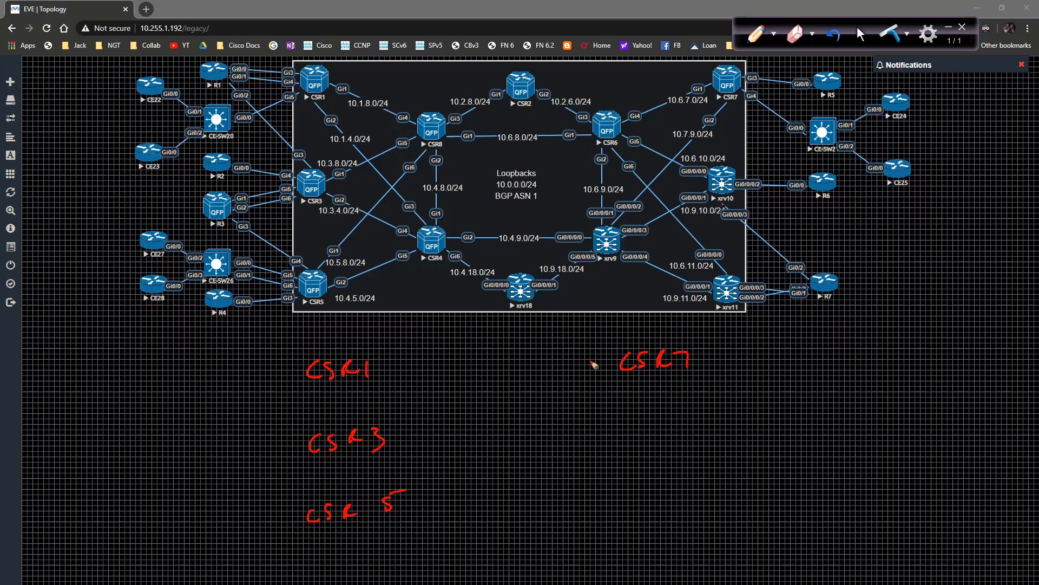
pyautogui.moveTo(496, 379)
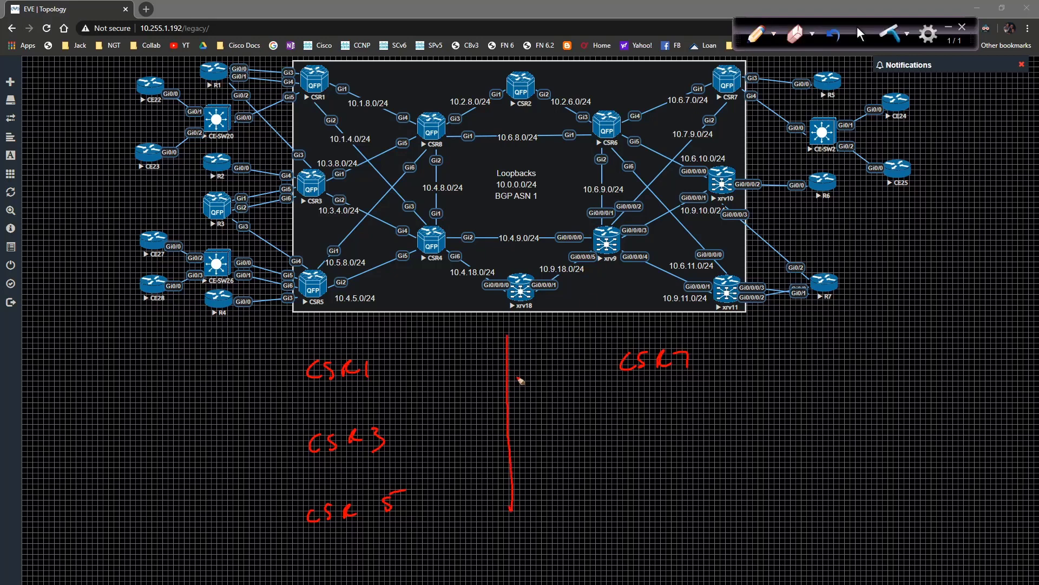
# Draw lines connecting each CSR to the central vertical line labelled FM
pyautogui.moveTo(388, 369); pyautogui.dragTo(583, 365)
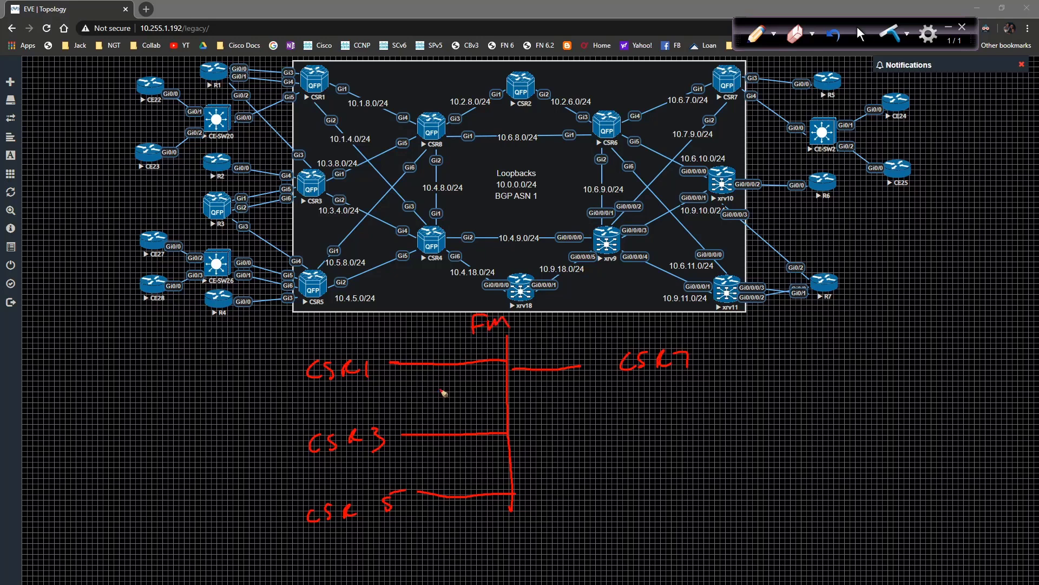
pyautogui.moveTo(355, 348)
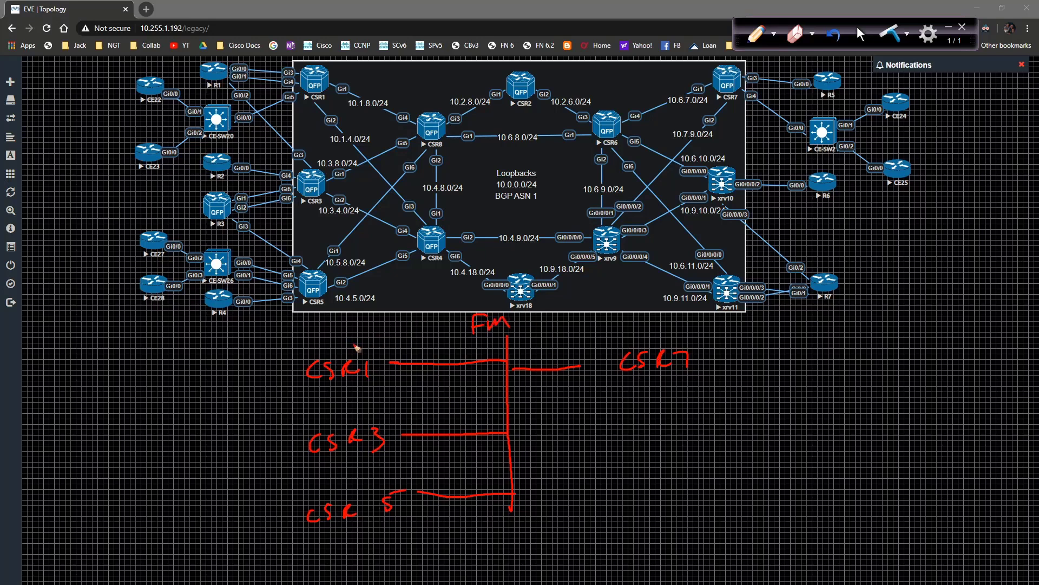
pyautogui.moveTo(350, 335)
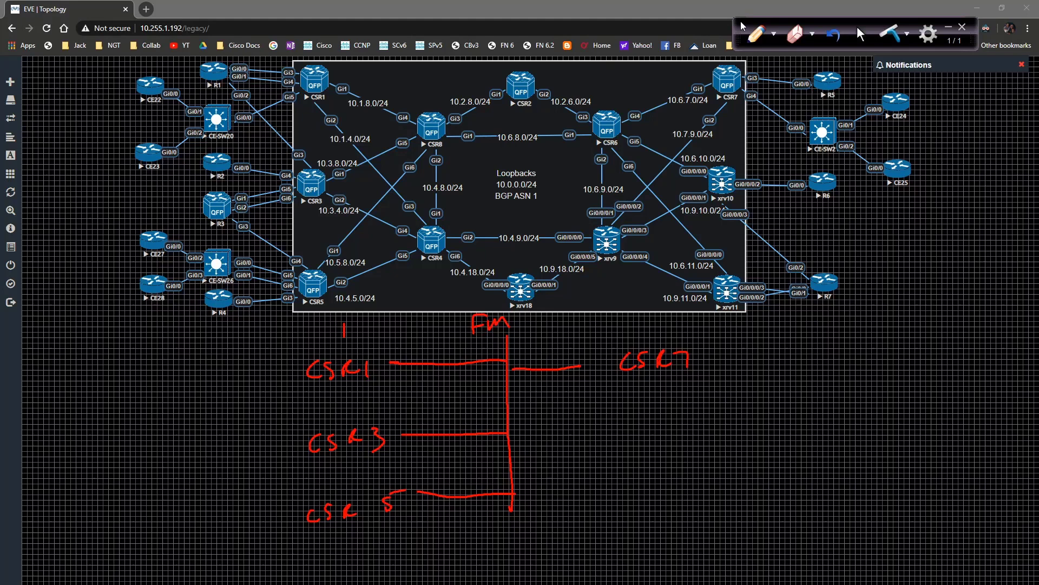
pyautogui.moveTo(355, 328)
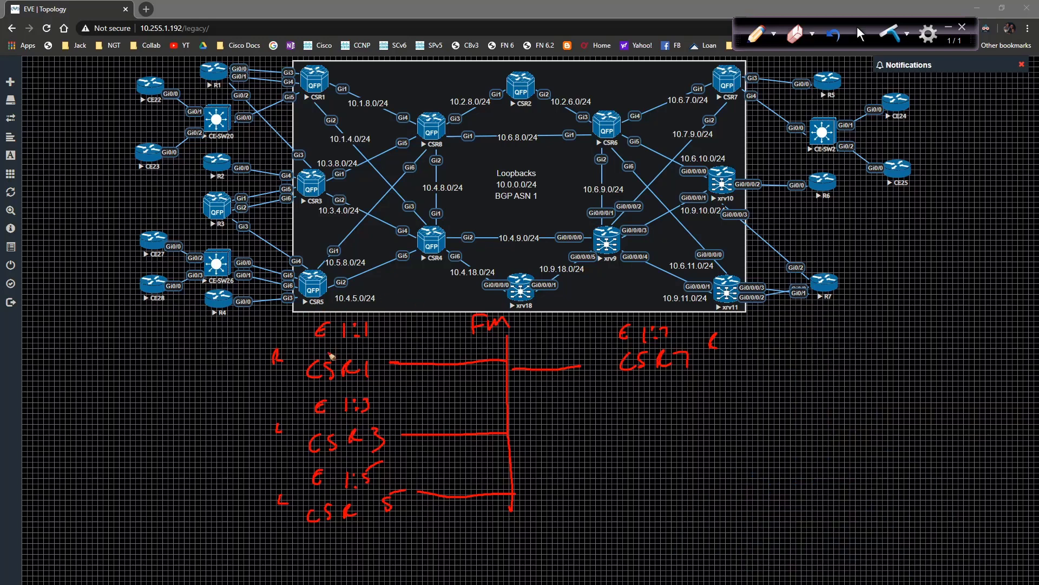
pyautogui.moveTo(389, 317)
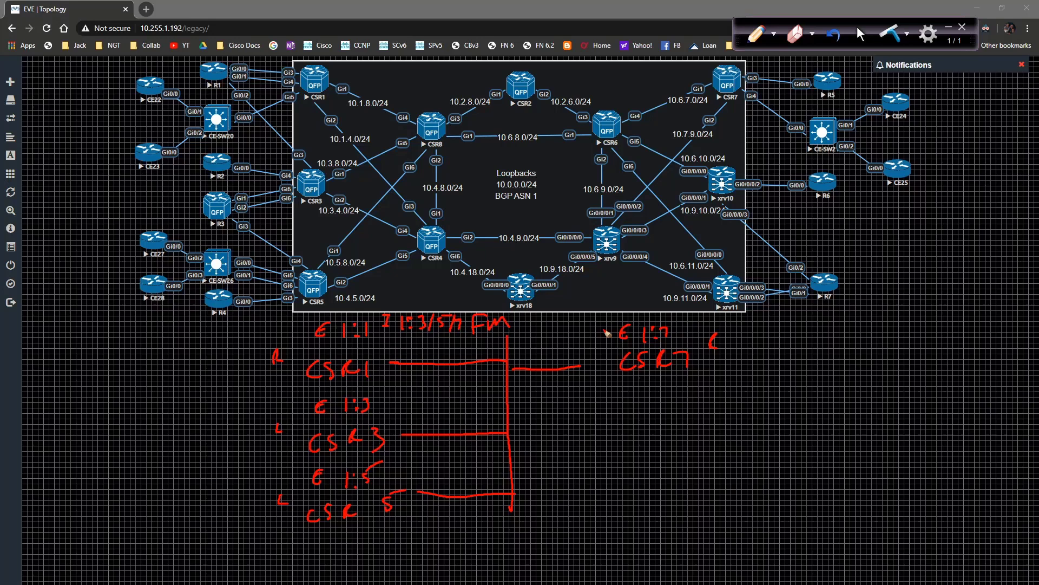
pyautogui.moveTo(686, 328)
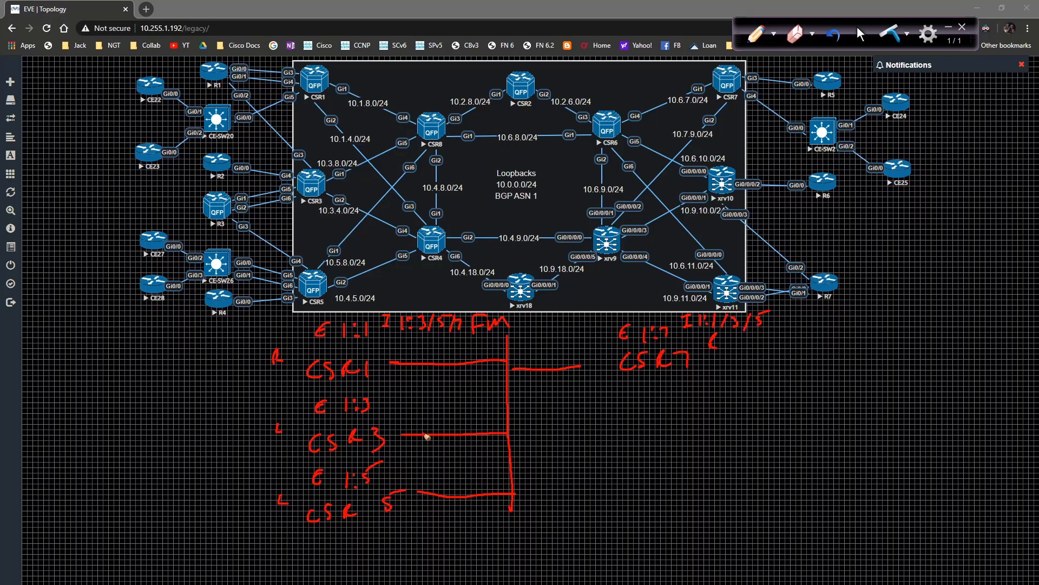
pyautogui.moveTo(294, 408)
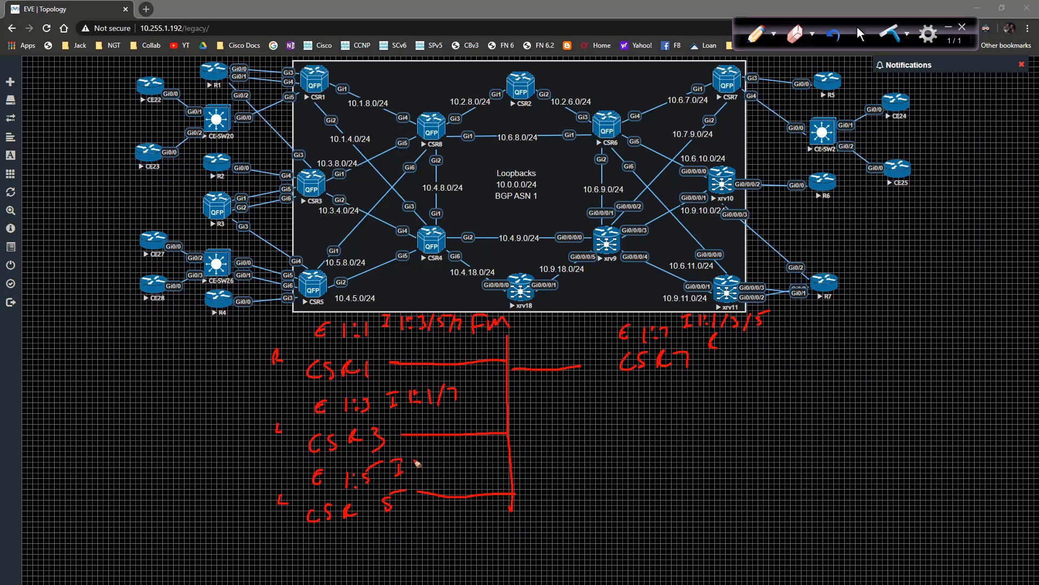
# Note that CSR5 imports route targets 1:1 and 1:7
pyautogui.moveTo(414, 450); pyautogui.dragTo(415, 471)
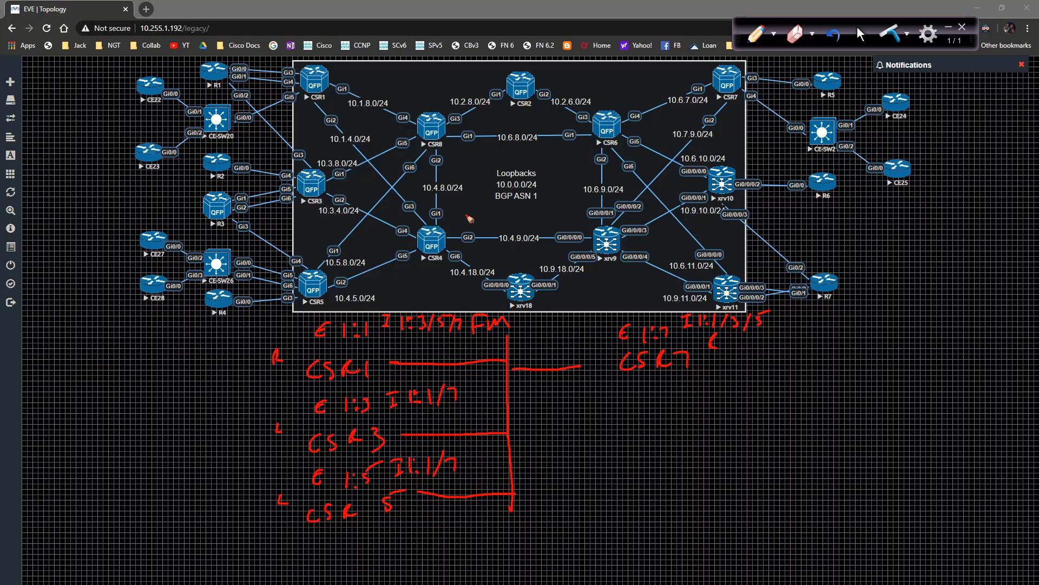
# Draw a red arrow between CSR3 and CSR5 and cross it out
pyautogui.moveTo(323, 181); pyautogui.dragTo(330, 259)
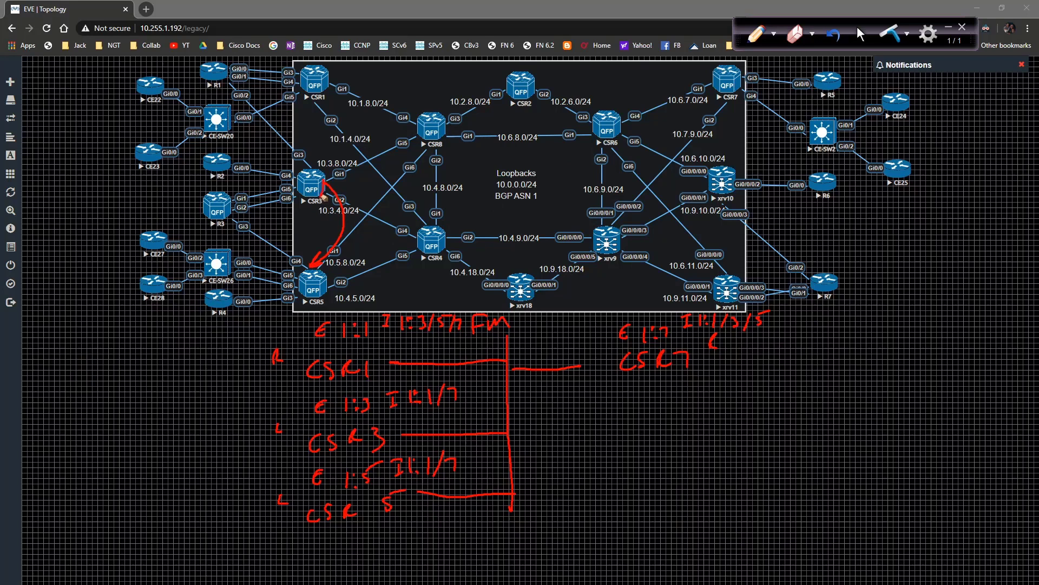
pyautogui.moveTo(325, 200); pyautogui.dragTo(348, 229)
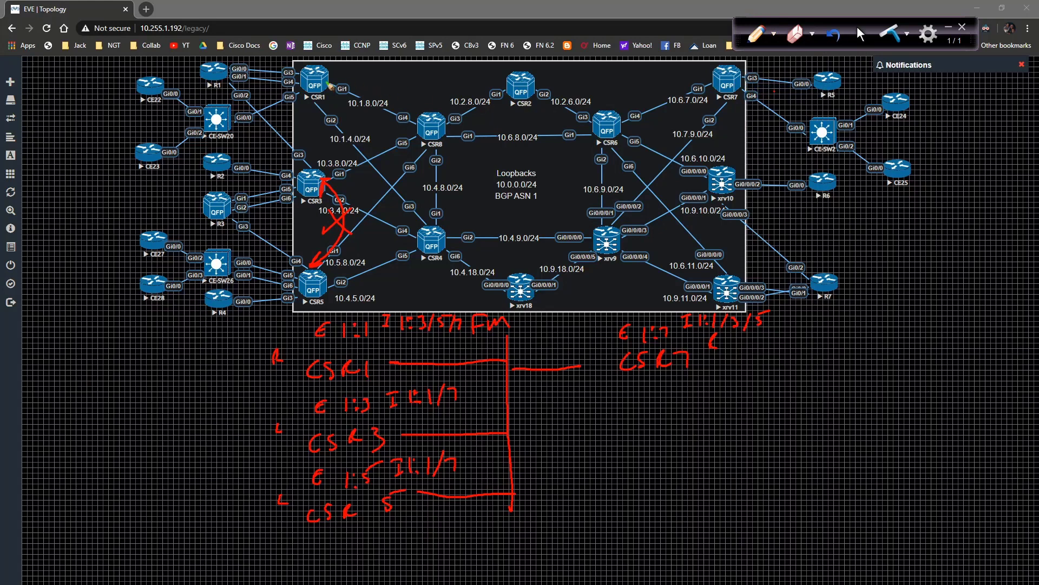
# Draw green arrows linking CSR1 to CSR5 and CSR7, and CSR7 to CSR5
pyautogui.moveTo(338, 89); pyautogui.dragTo(324, 169)
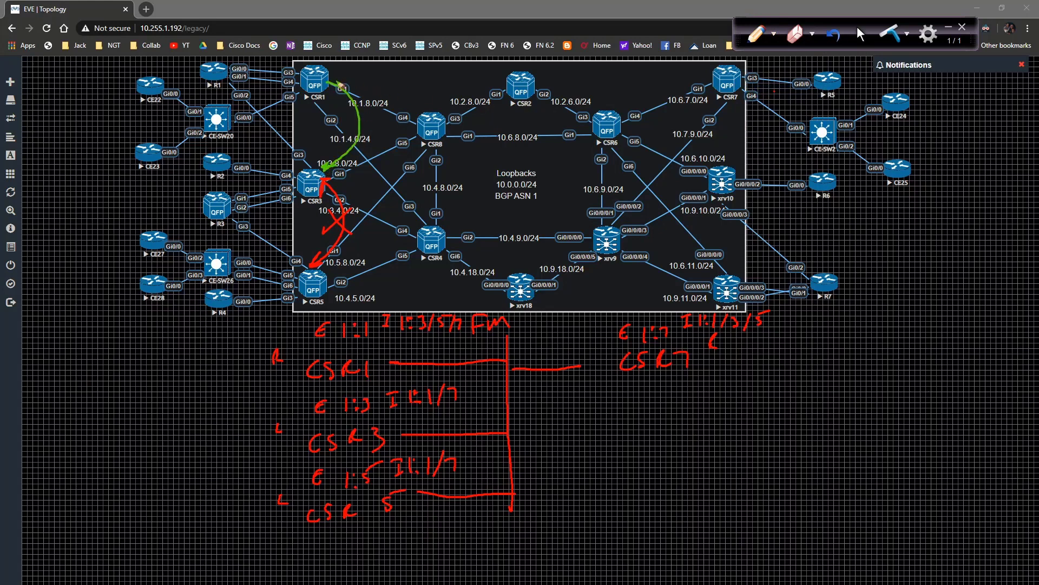
pyautogui.moveTo(332, 87); pyautogui.dragTo(411, 75)
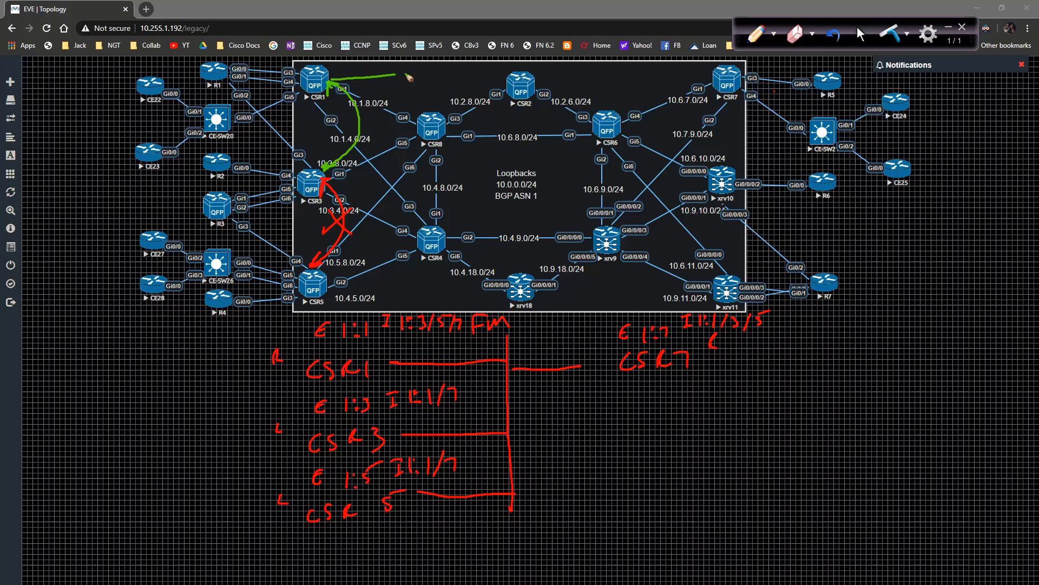
pyautogui.moveTo(397, 72); pyautogui.dragTo(699, 75)
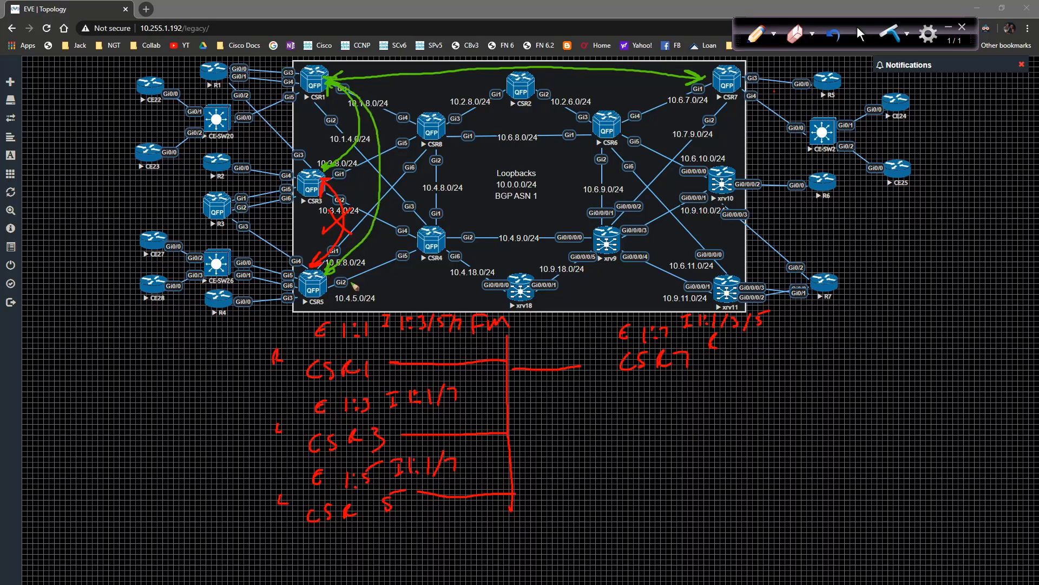
pyautogui.moveTo(337, 285); pyautogui.dragTo(672, 79)
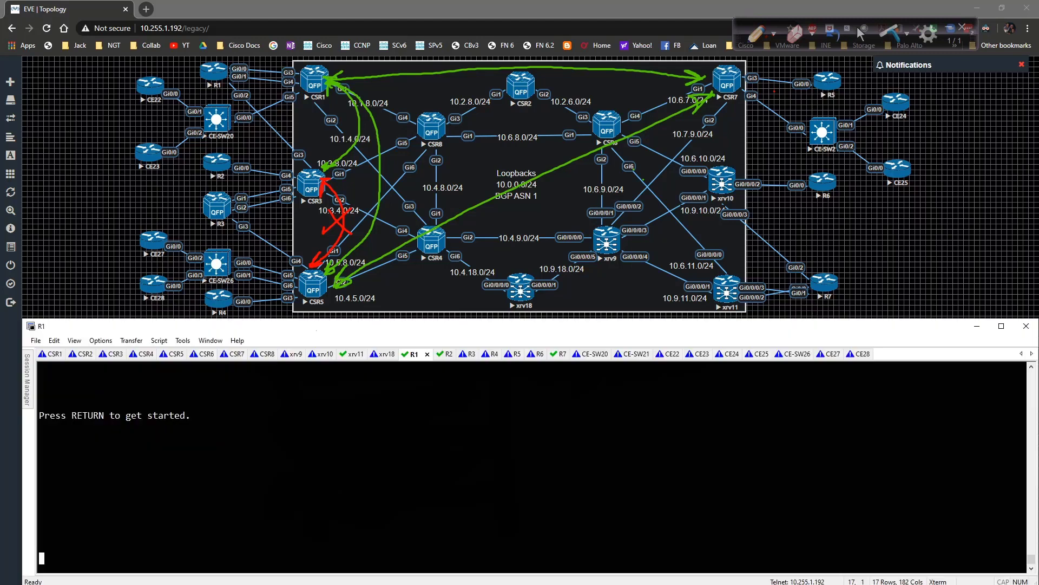
pyautogui.moveTo(291, 352)
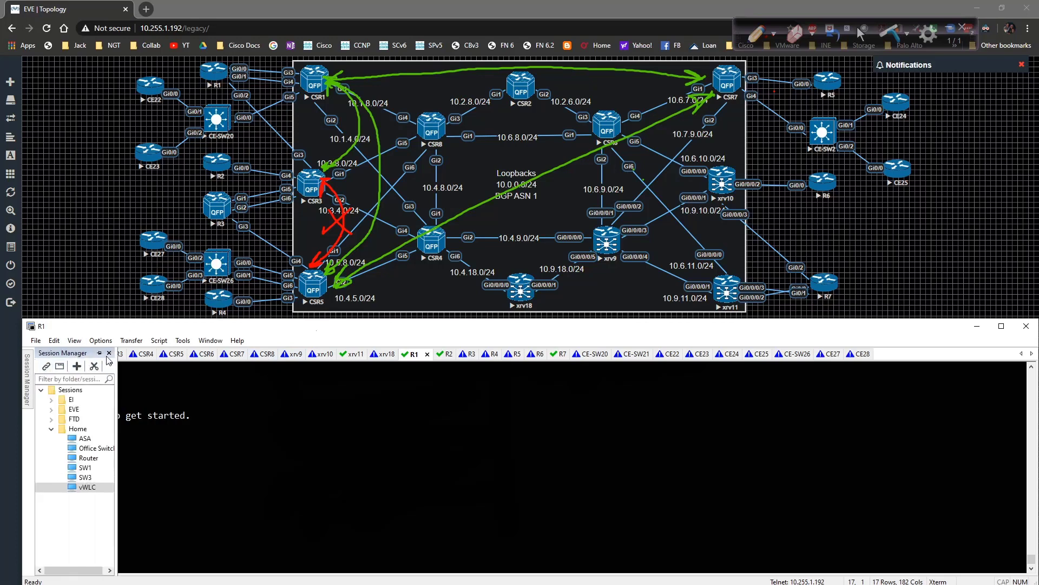
# Switch to the CSR1 console session to view its l2vpn running config
pyautogui.click(53, 353)
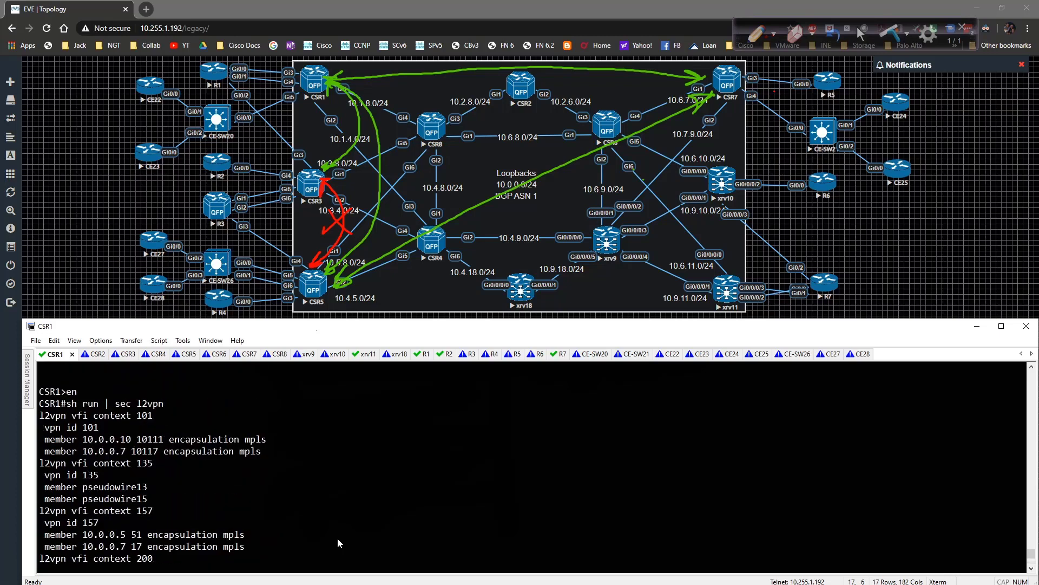
# Page through CSR1's l2vpn output showing the BGP_AD VFI with vpn id 1000 and bridge-domain 1000
pyautogui.scroll(-3)
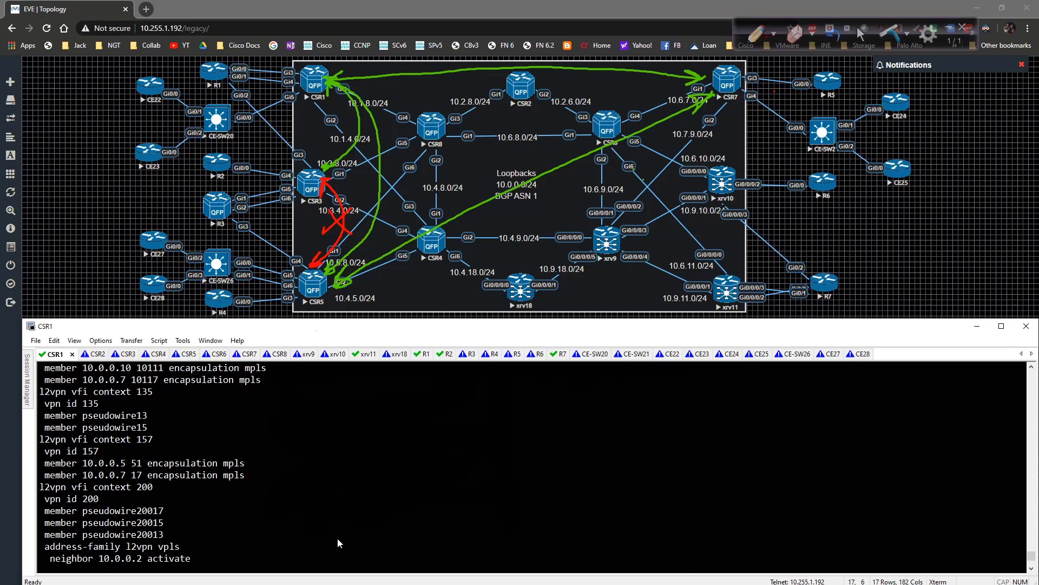
pyautogui.scroll(-3)
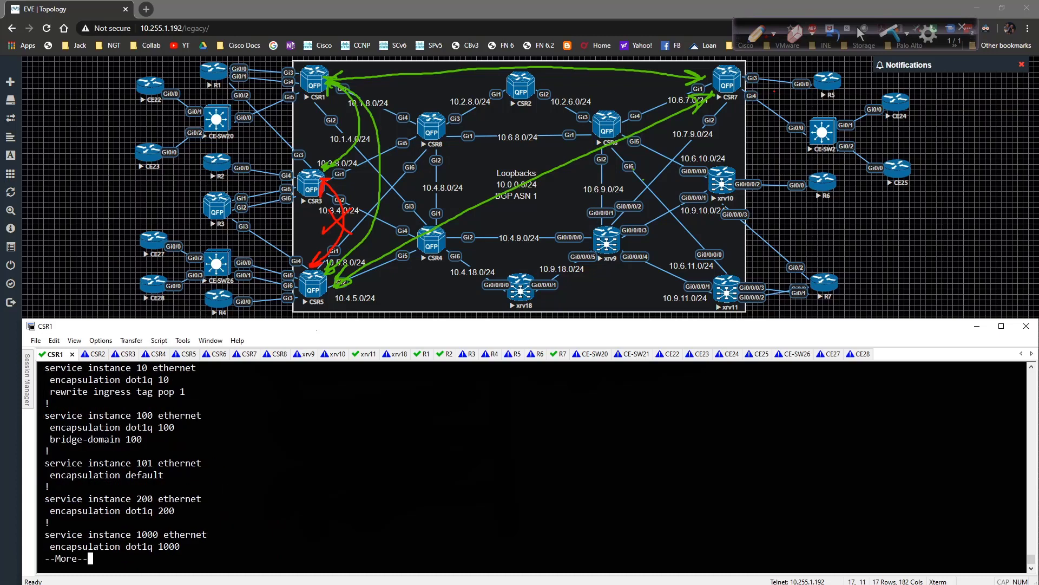
pyautogui.press('space')
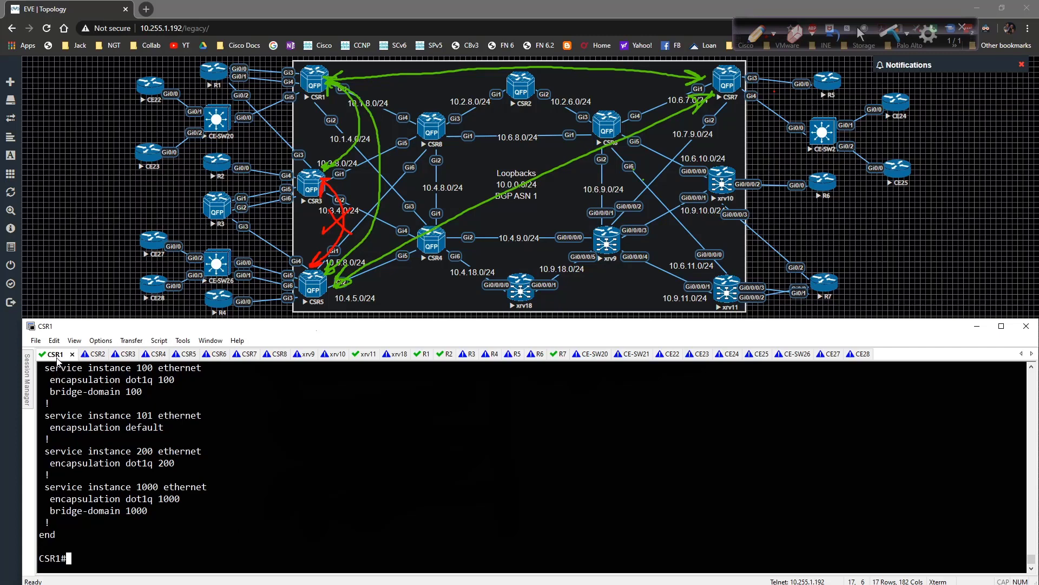
pyautogui.write('sh run | se')
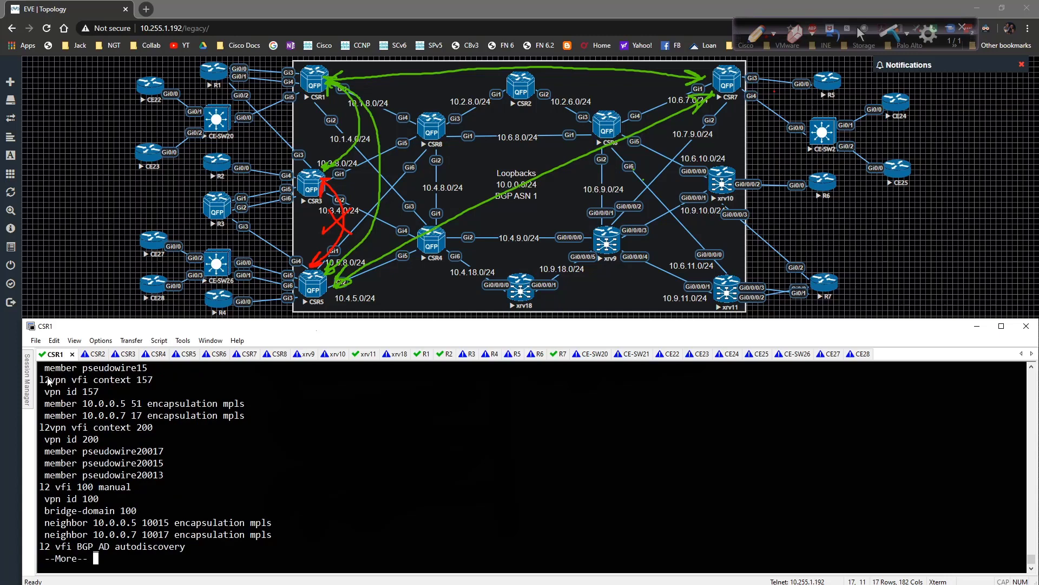
pyautogui.press('space')
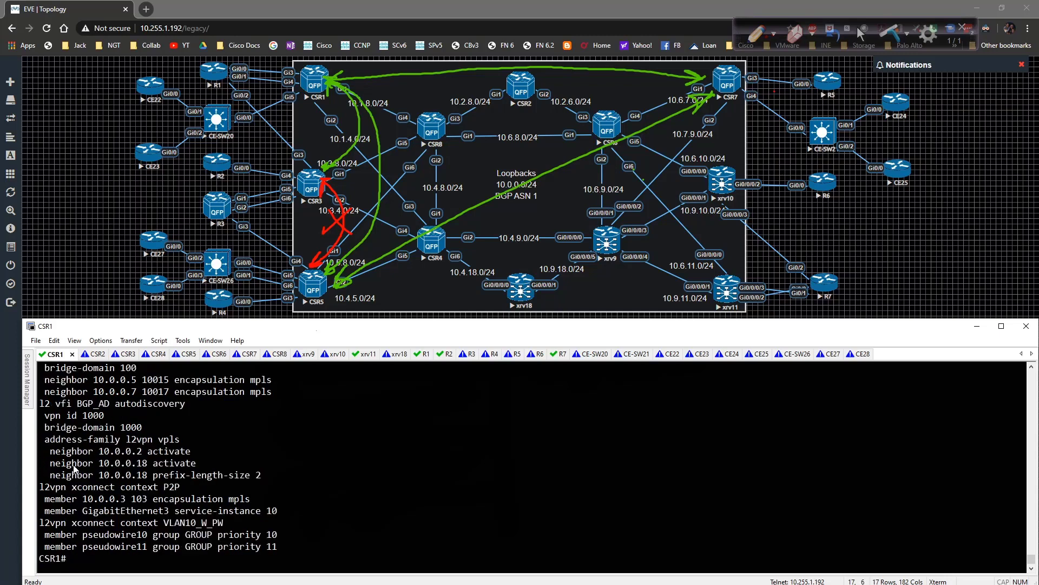
pyautogui.moveTo(74, 471)
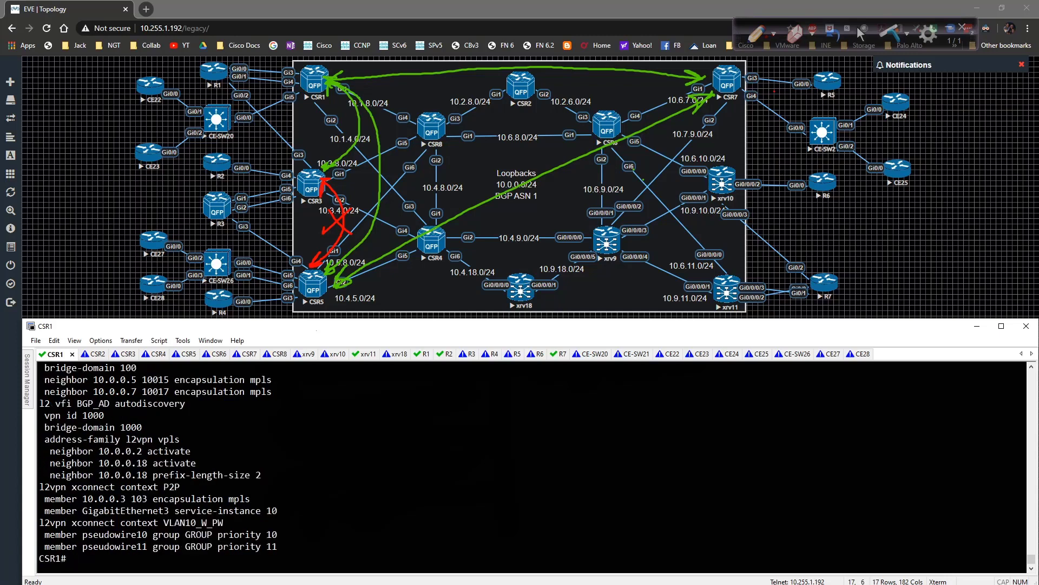
# Check the route-target options under the VFI, then show the BGP l2vpn VPLS table
pyautogui.write('conf t')
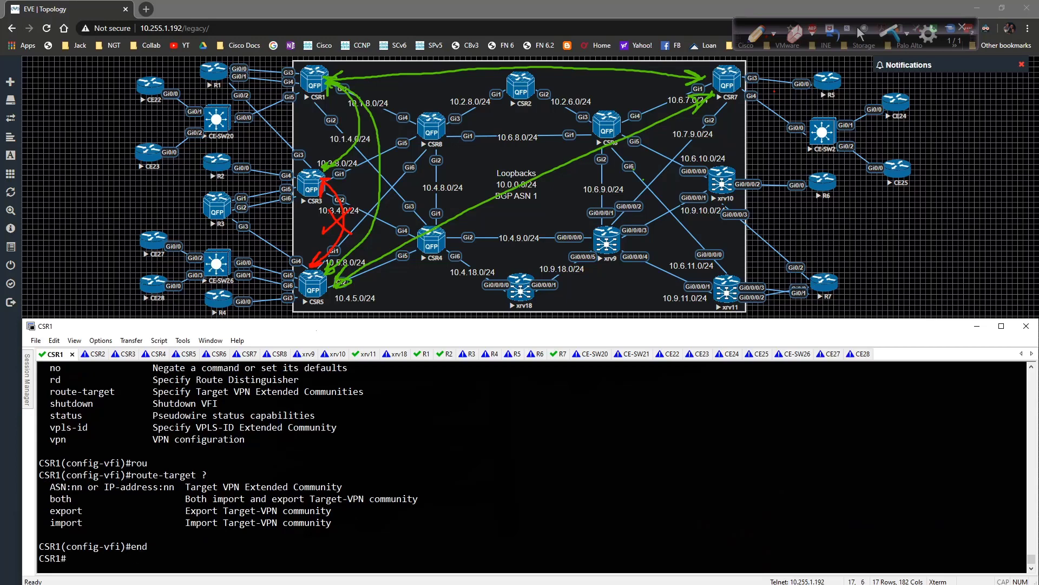
pyautogui.write('show')
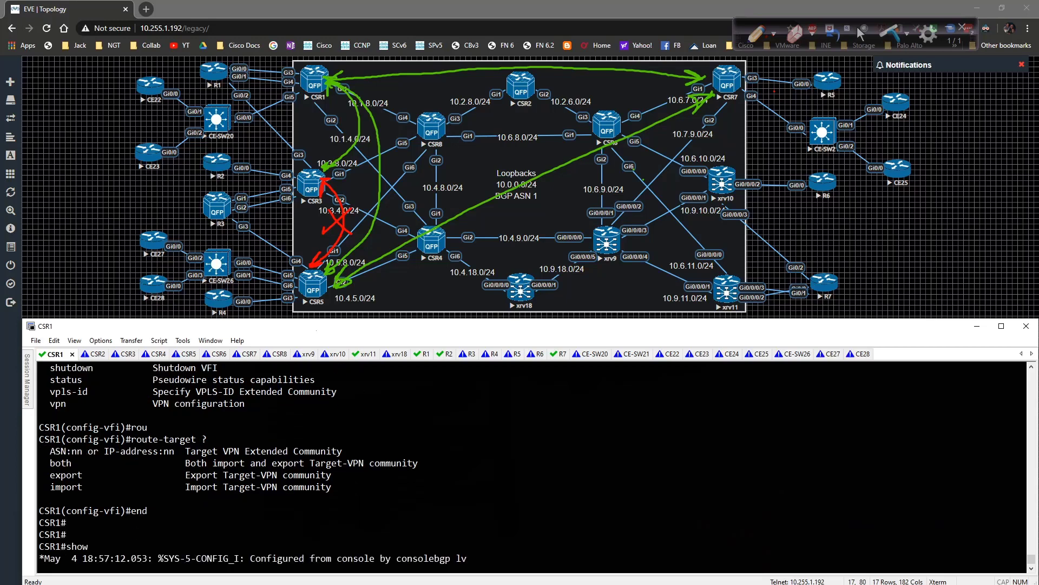
pyautogui.write('2vpn vpls')
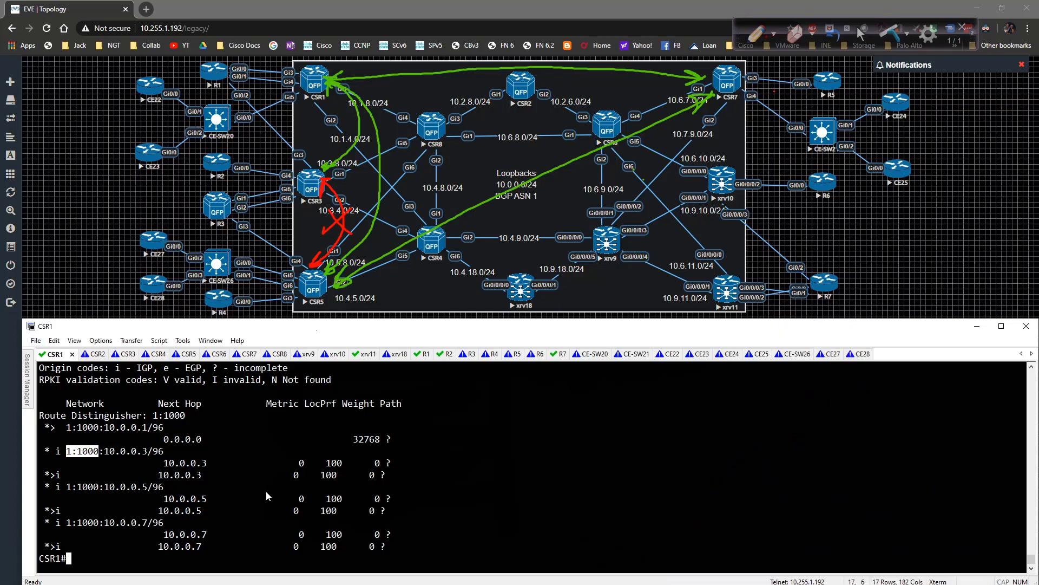
# Enter global configuration mode on CSR1
pyautogui.write('c')
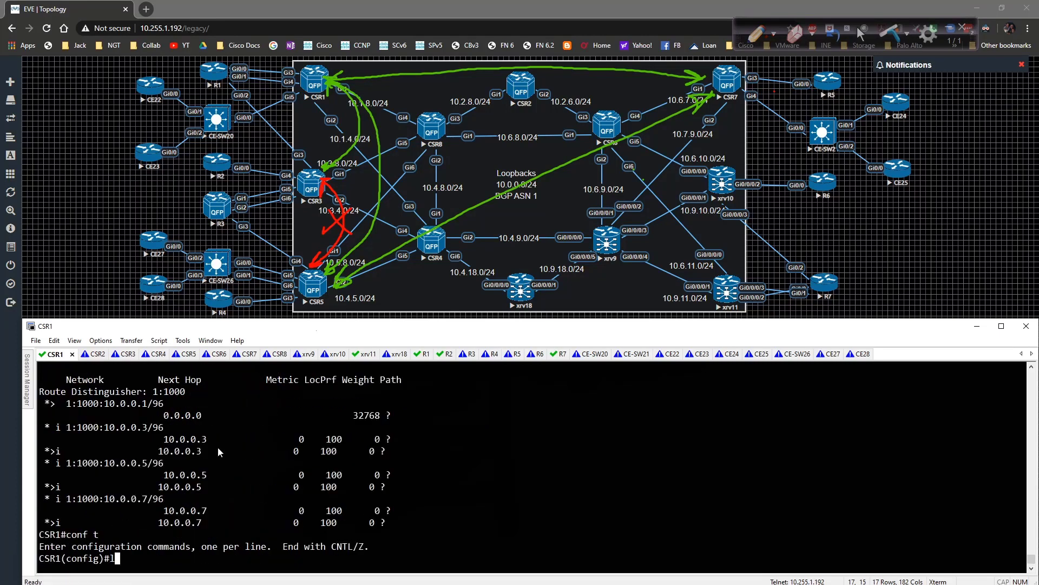
# Under l2 vfi BGP_AD autodiscovery, set route-target export 1:1
pyautogui.write('2 vfi BGP_AD autodiscovery')
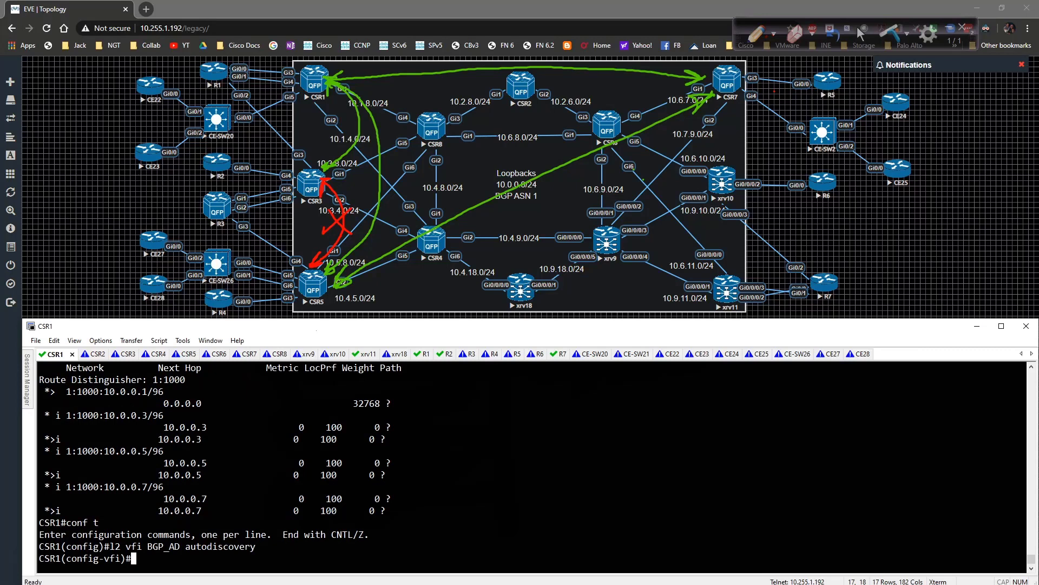
pyautogui.write('route-target t')
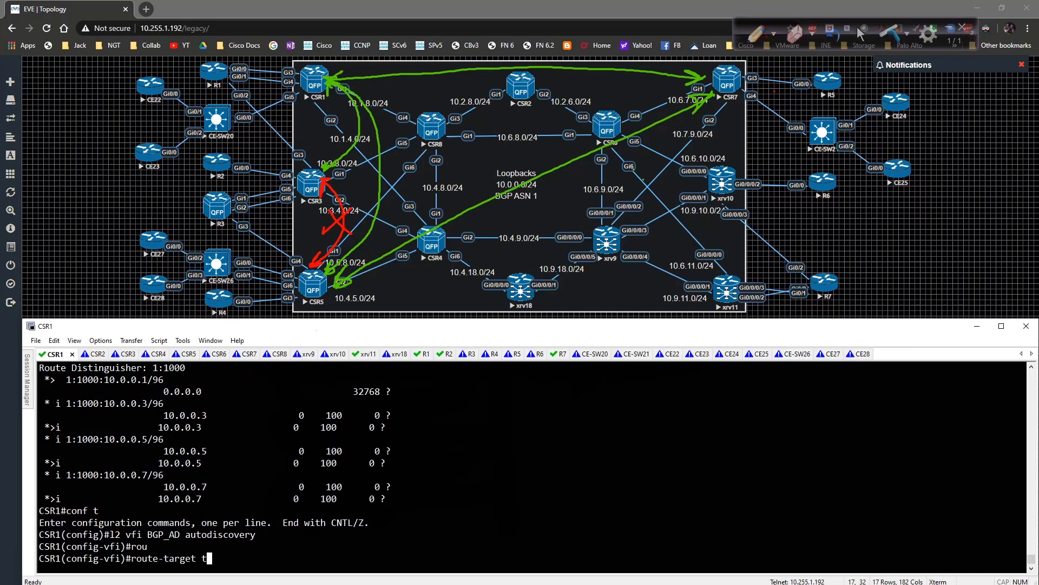
pyautogui.write('?')
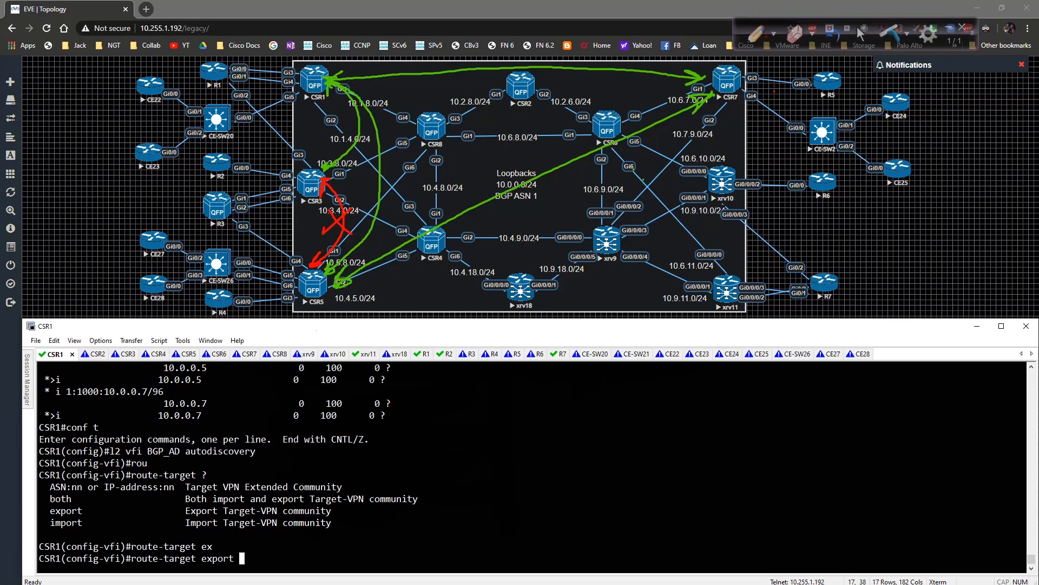
pyautogui.write('1:')
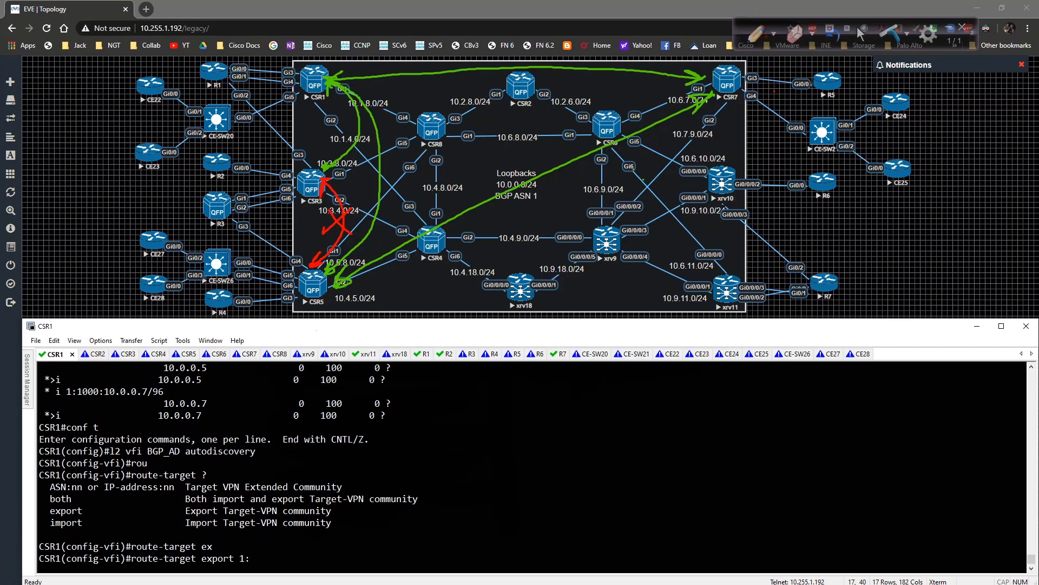
pyautogui.write('1')
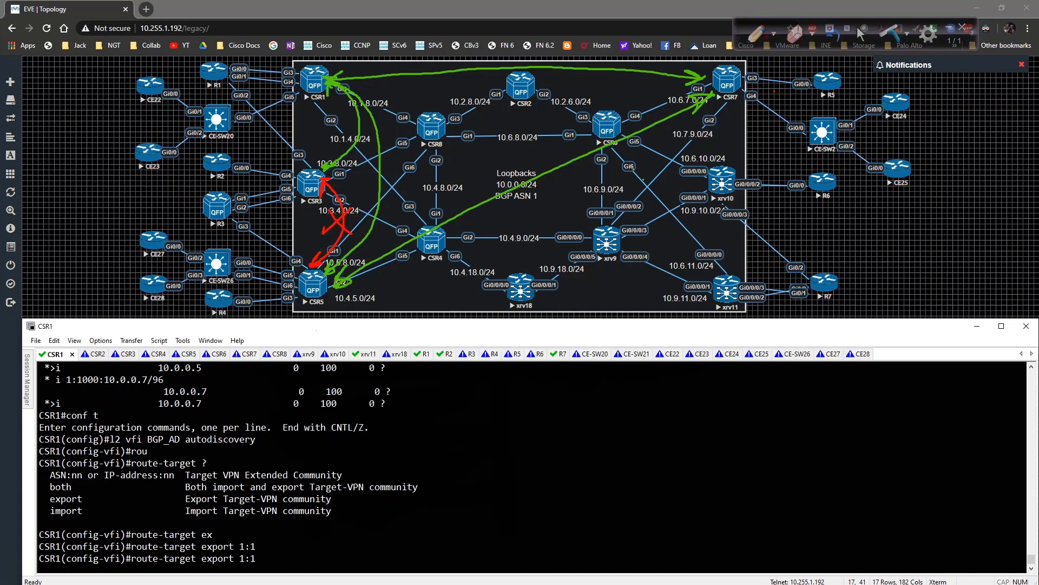
pyautogui.write('port 1:1')
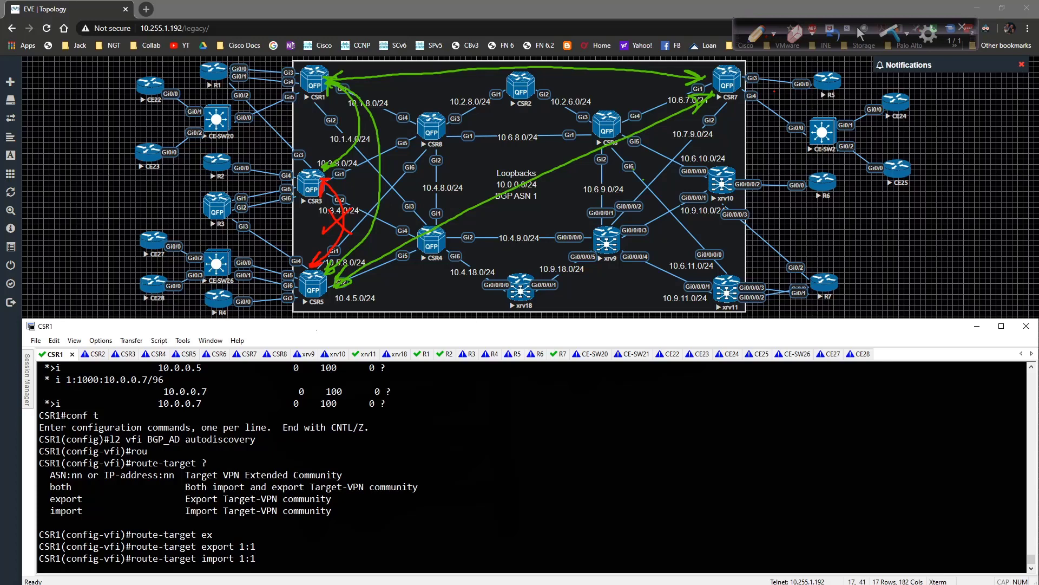
# Add route-target imports 1:3, 1:5 and 1:7 and confirm with do sh run | sec l2
pyautogui.write('route-target import 1:3')
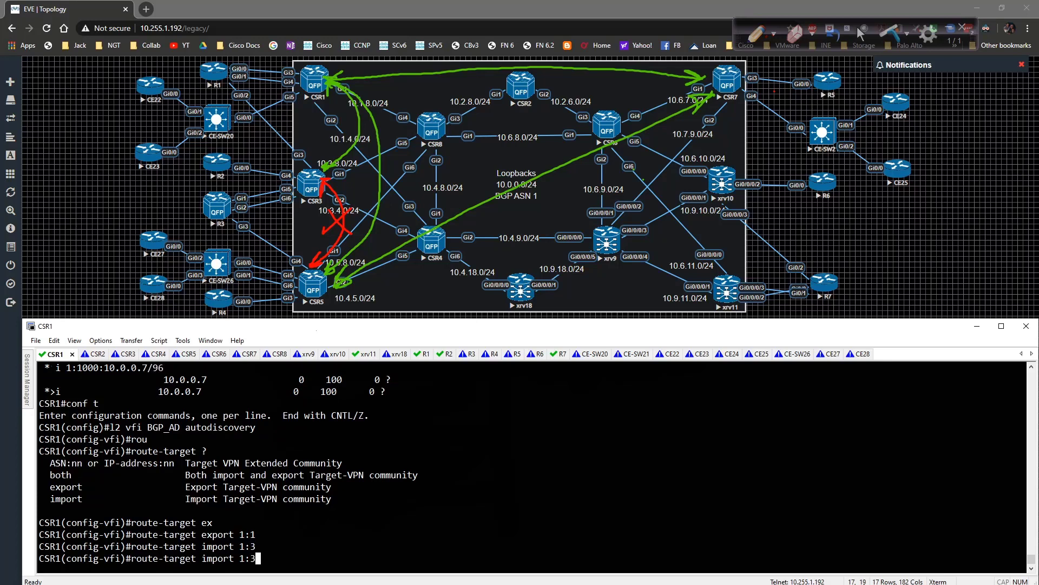
pyautogui.write('route-target import 1:4')
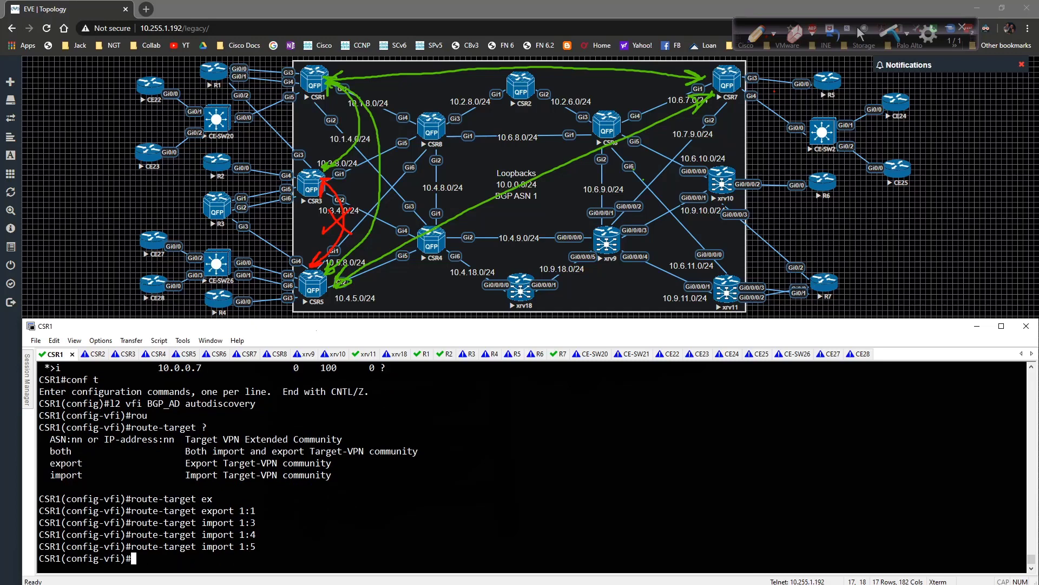
pyautogui.write('route-target import 1:7')
pyautogui.write('no route-target import 1:4')
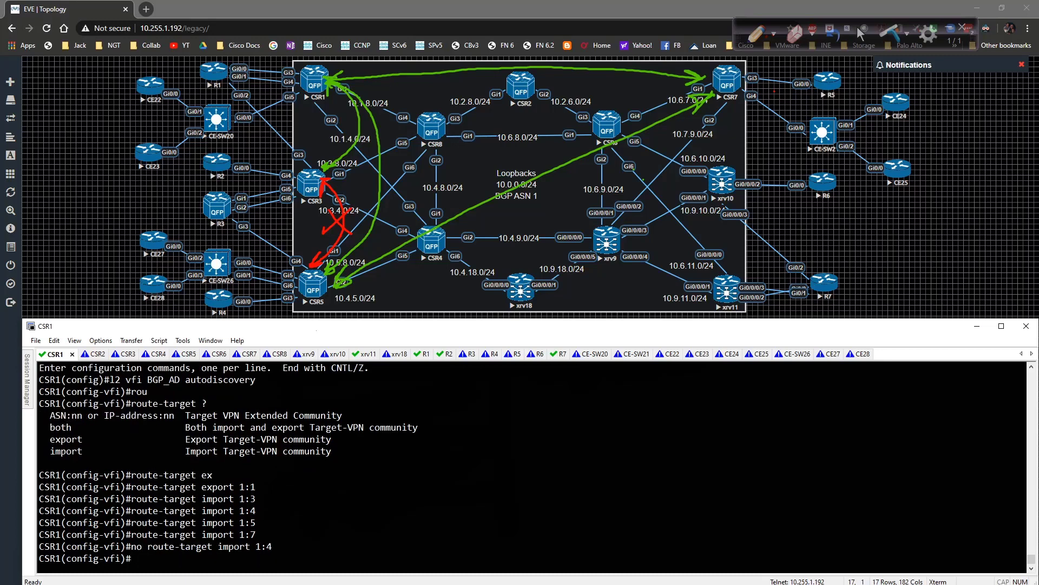
pyautogui.write('do sh run | sec')
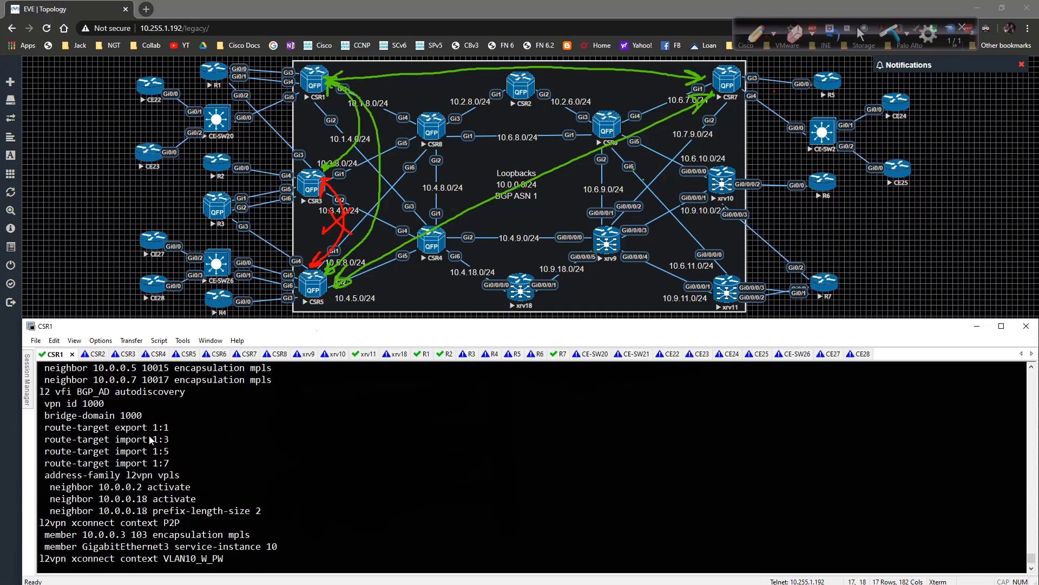
pyautogui.moveTo(172, 453)
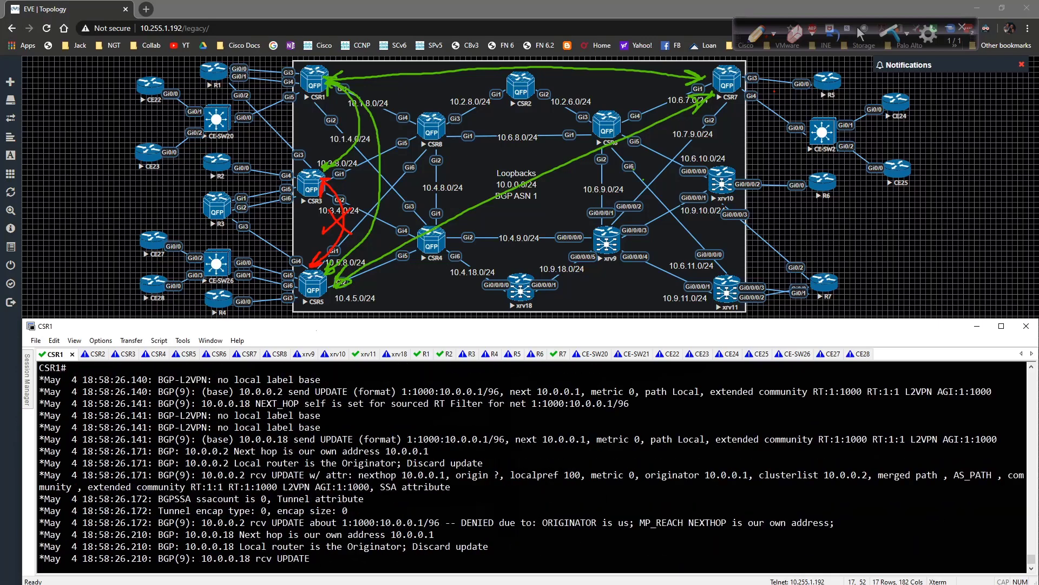
# Run show bgp l2vpn vpls all on CSR1 to list the 1:1000 routes from 10.0.0.1, .3, .5 and .7
pyautogui.scroll(-3)
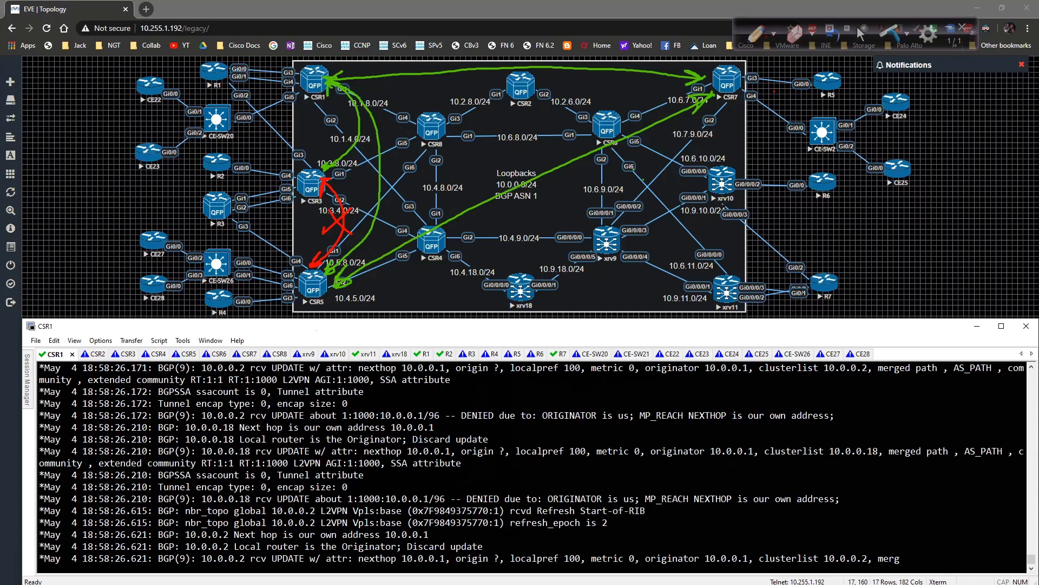
pyautogui.scroll(-3)
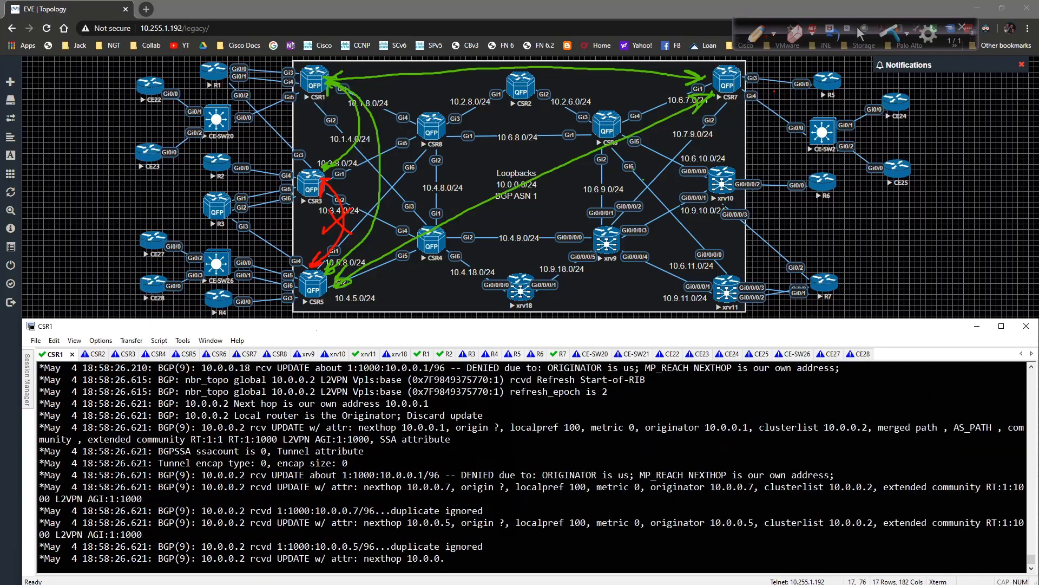
pyautogui.scroll(-3)
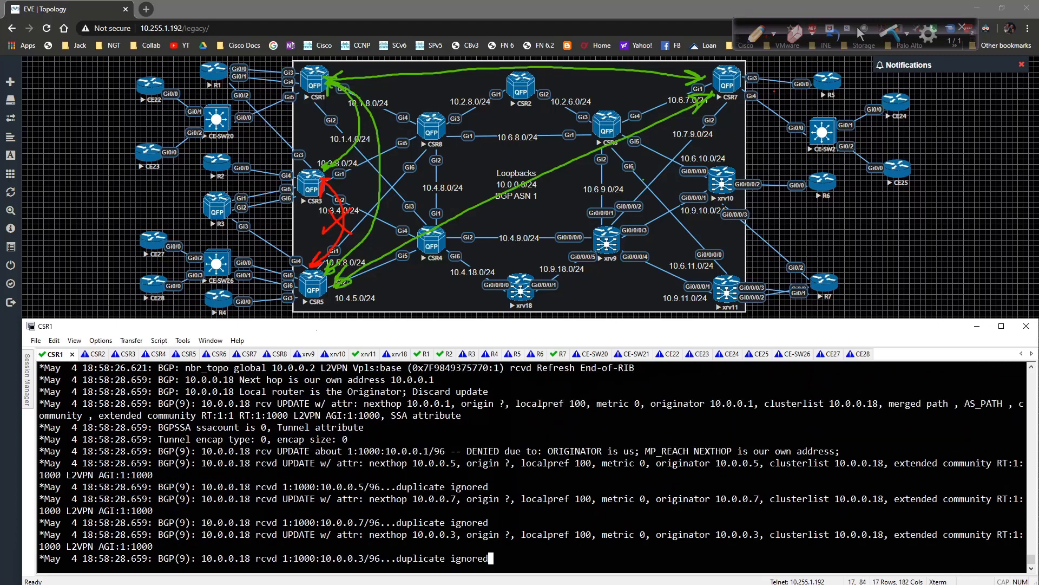
pyautogui.write('show bgp l2vpn vpls all')
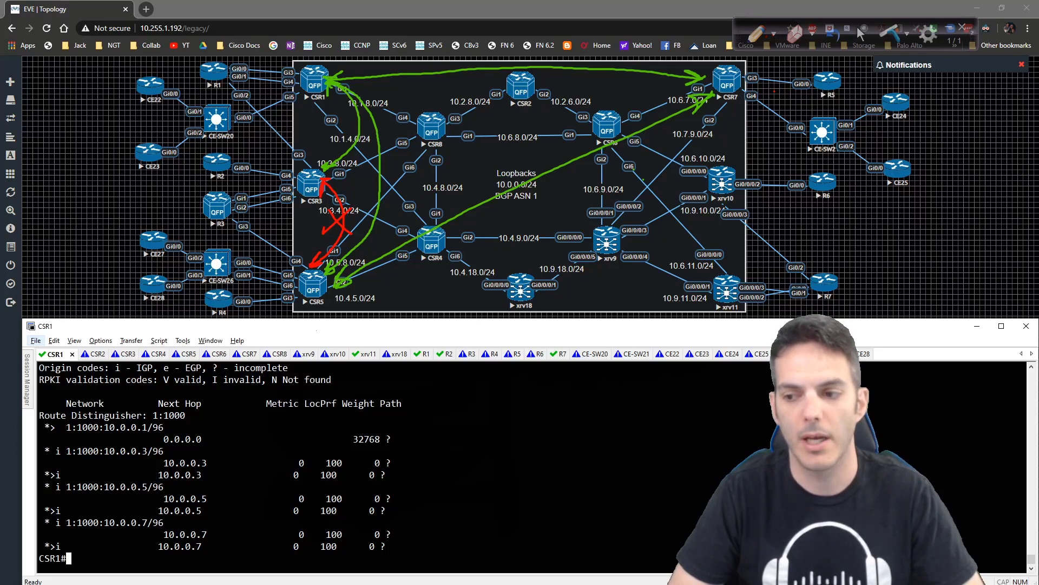
pyautogui.write('cl')
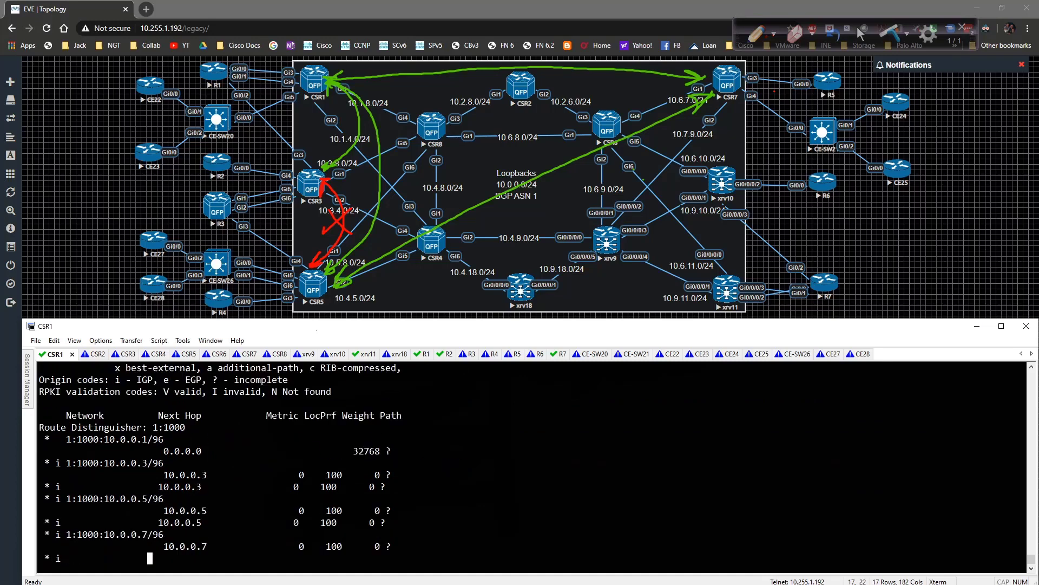
# Clear CSR1's VPLS BGP sessions and list the full l2 vfi running config with auto-route-target
pyautogui.write('clear bgp l2vpn vpls *')
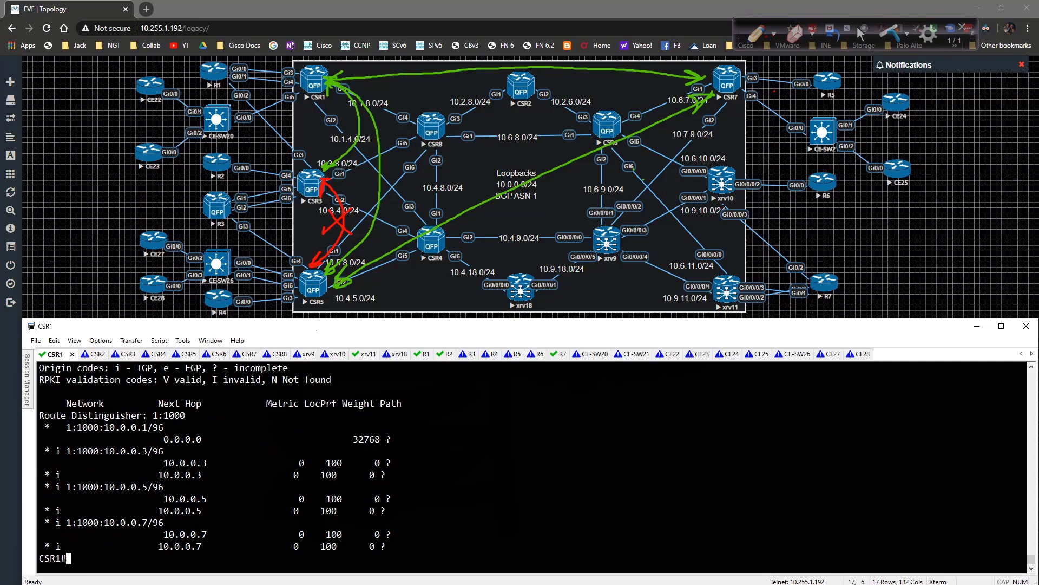
pyautogui.write('sh run all | sec l2')
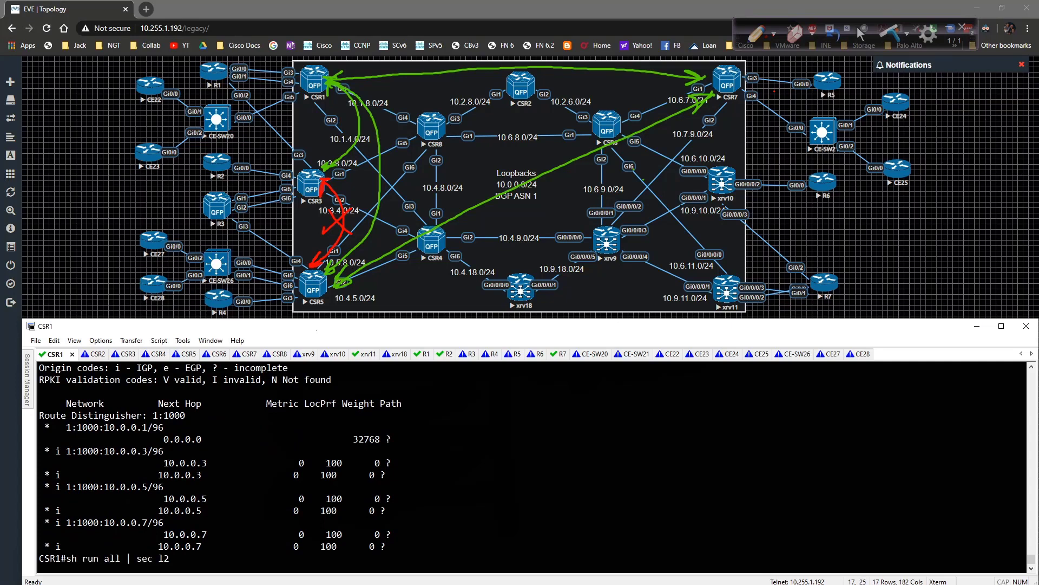
pyautogui.write('vfi')
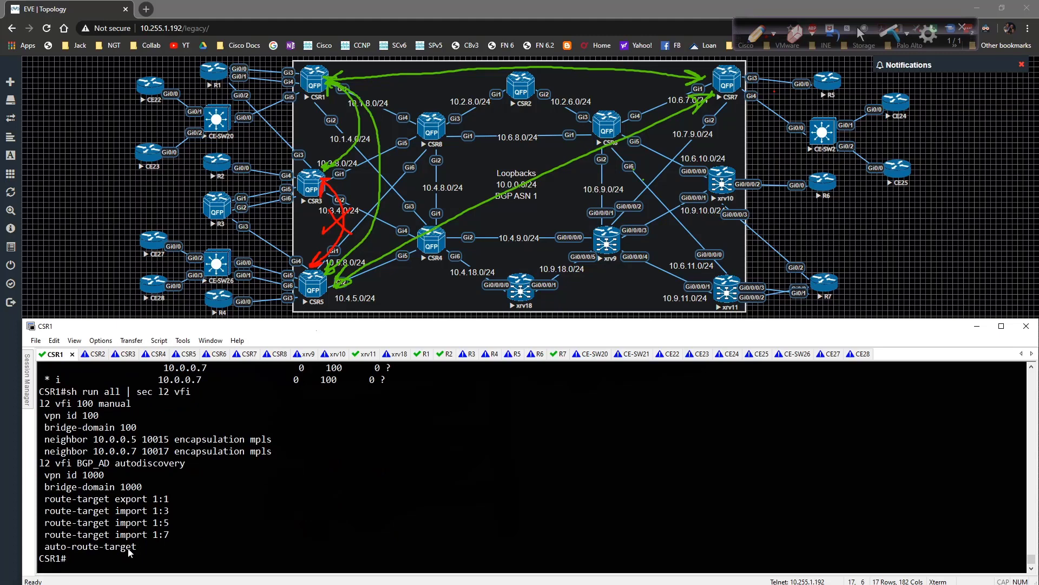
# Enter configuration mode into the BGP_AD VFI autodiscovery context on CSR1
pyautogui.write('conf t')
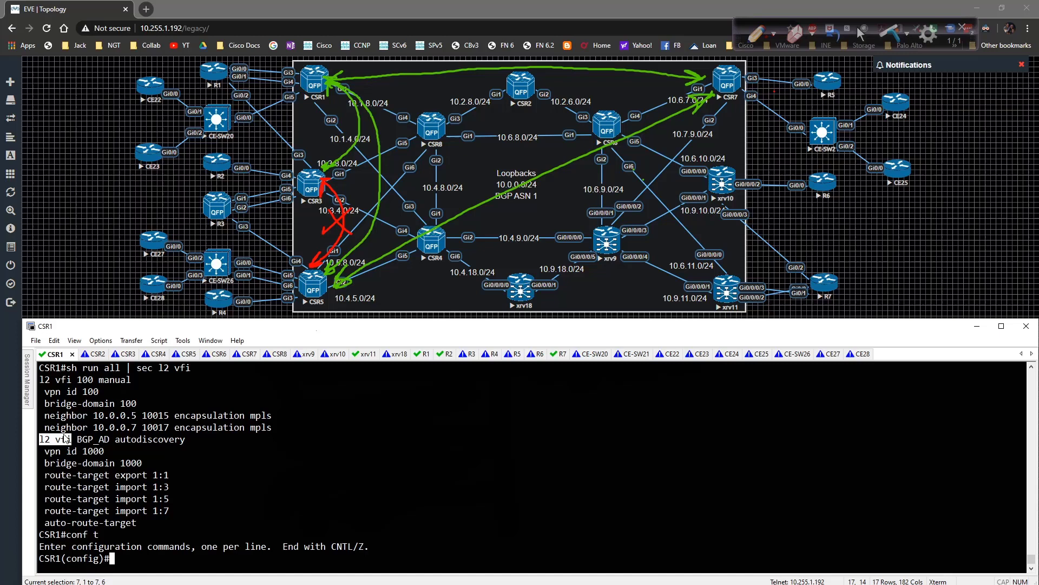
pyautogui.write('l2 vfi BGP_AD autodiscovery')
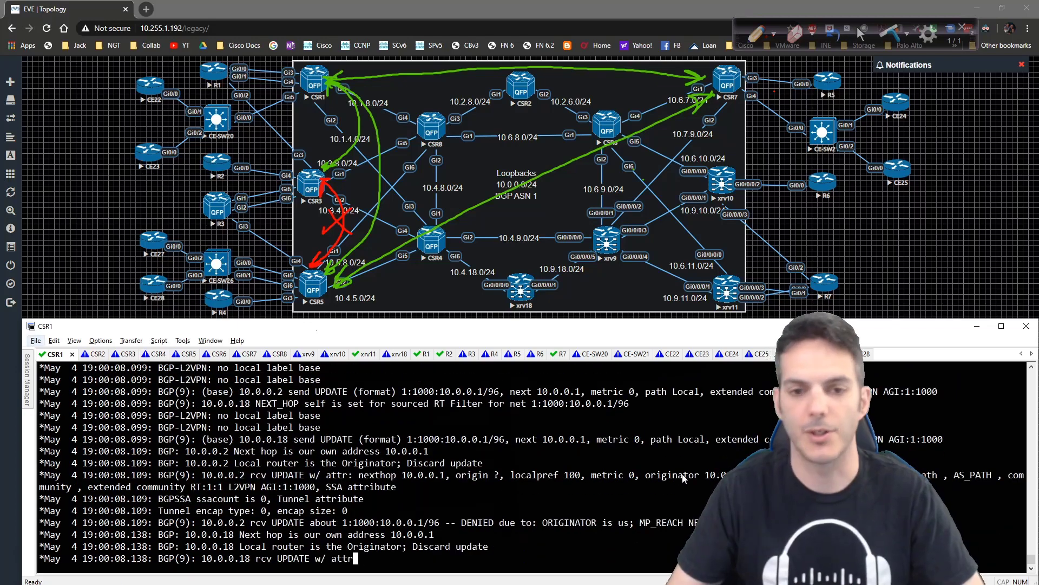
# Review CSR1's debug and VFI output, then move to the CSR3 console session
pyautogui.scroll(-3)
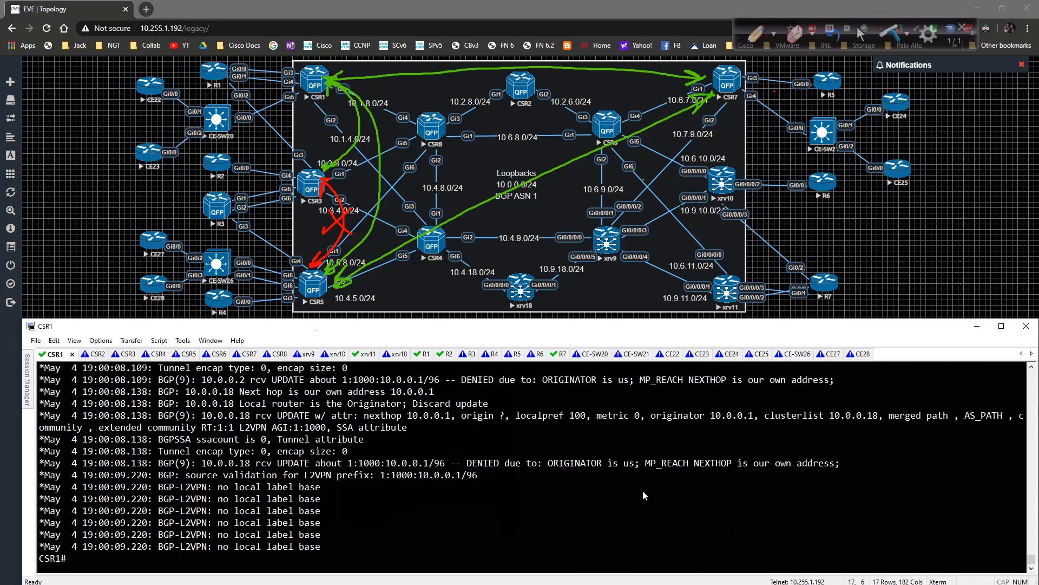
pyautogui.write('sh run all | sec l2 vf1')
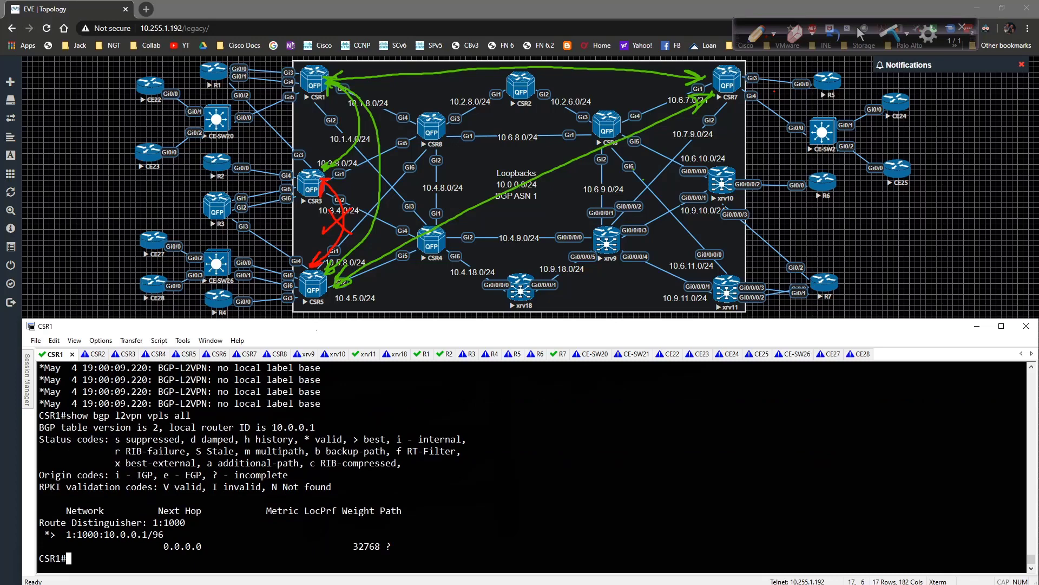
pyautogui.click(113, 353)
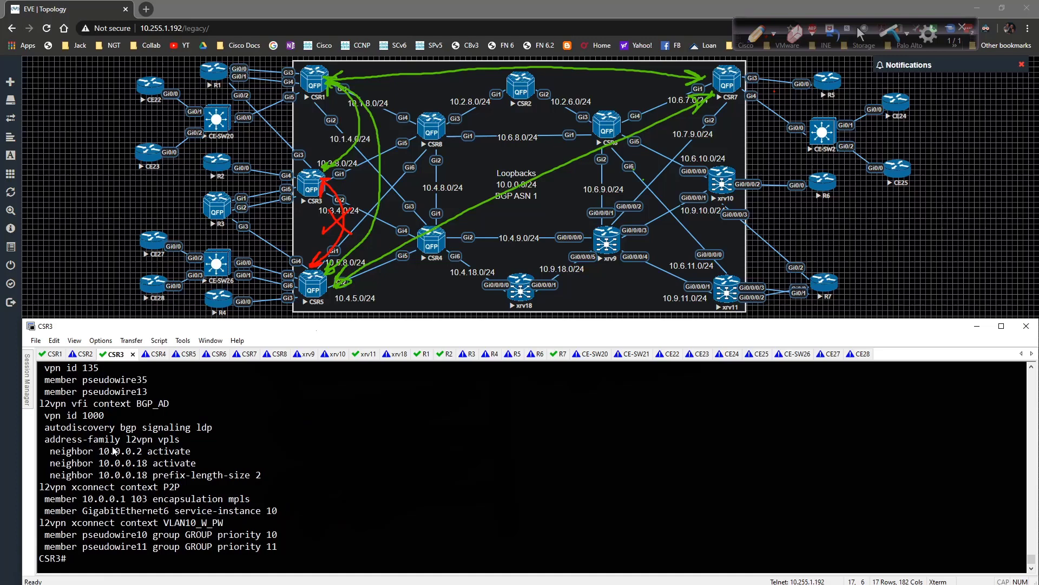
# Display CSR3's l2vpn running config and select its BGP_AD VFI context lines
pyautogui.write('sh run | sec l2vpn')
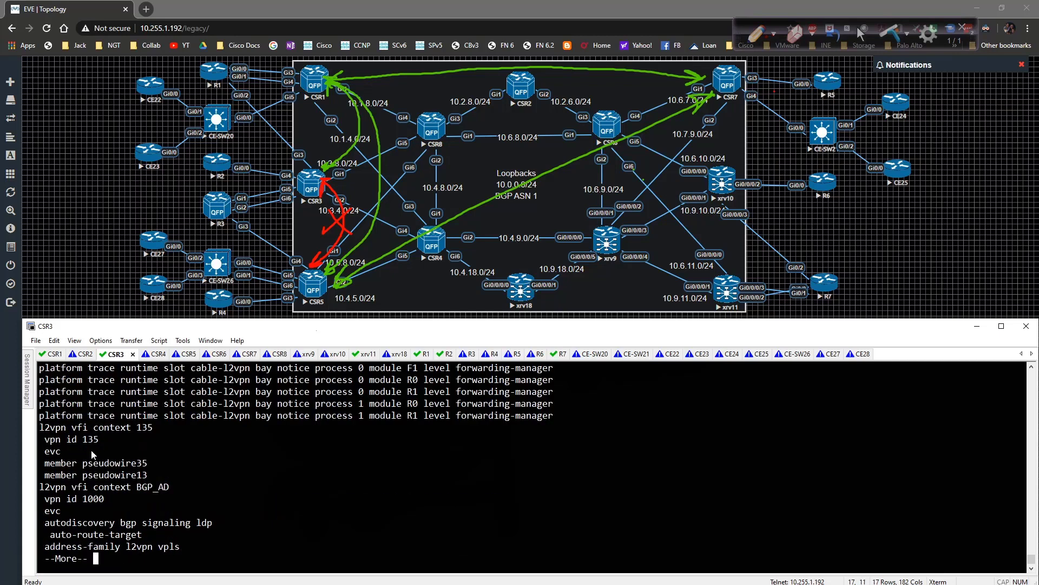
pyautogui.press('space')
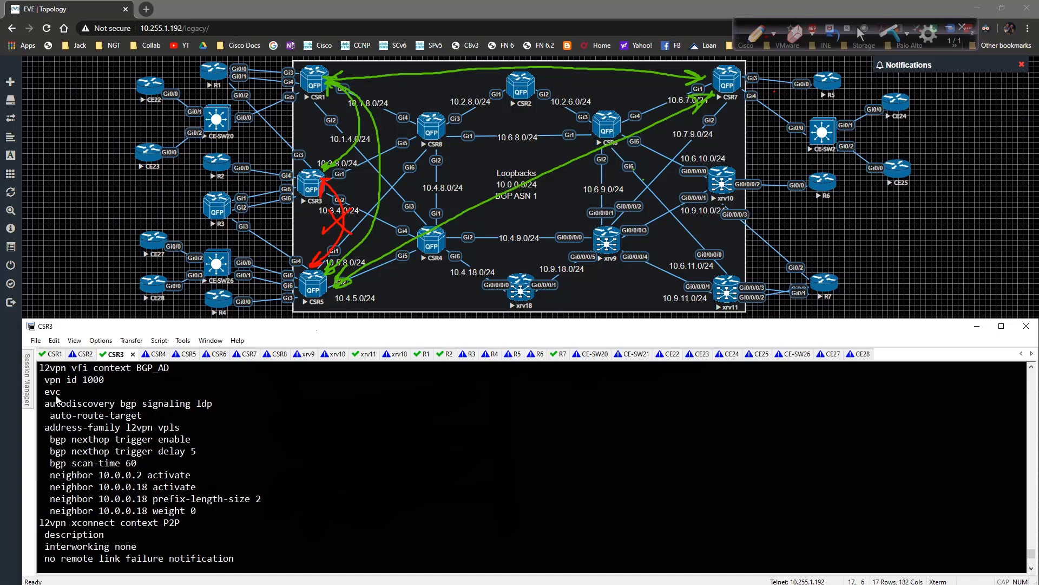
pyautogui.moveTo(40, 367); pyautogui.dragTo(142, 415)
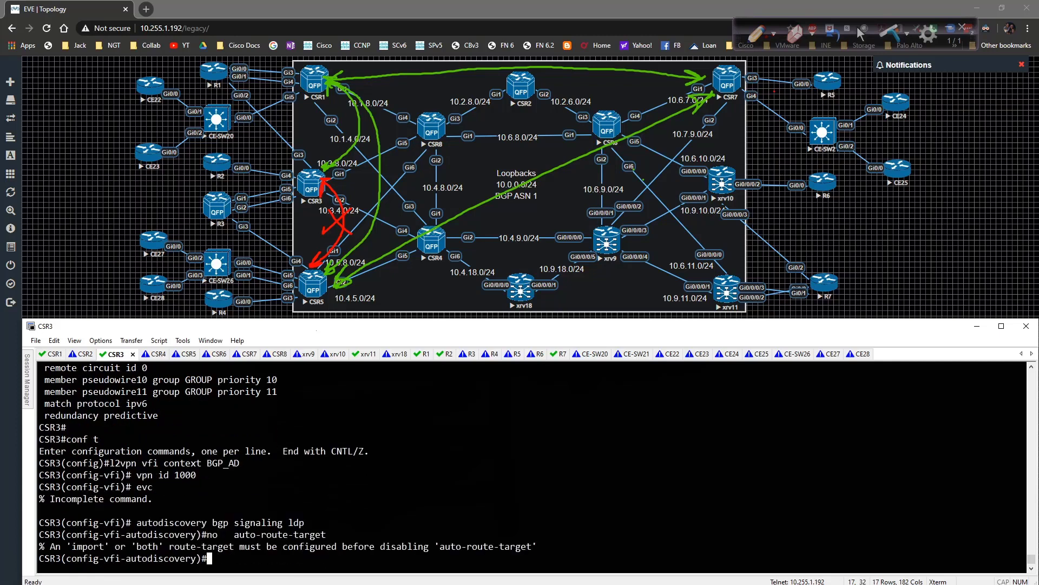
# Set CSR3's BGP_AD VFI to export route-target 1:3 and import 1:1 and 1:7
pyautogui.press('Return')
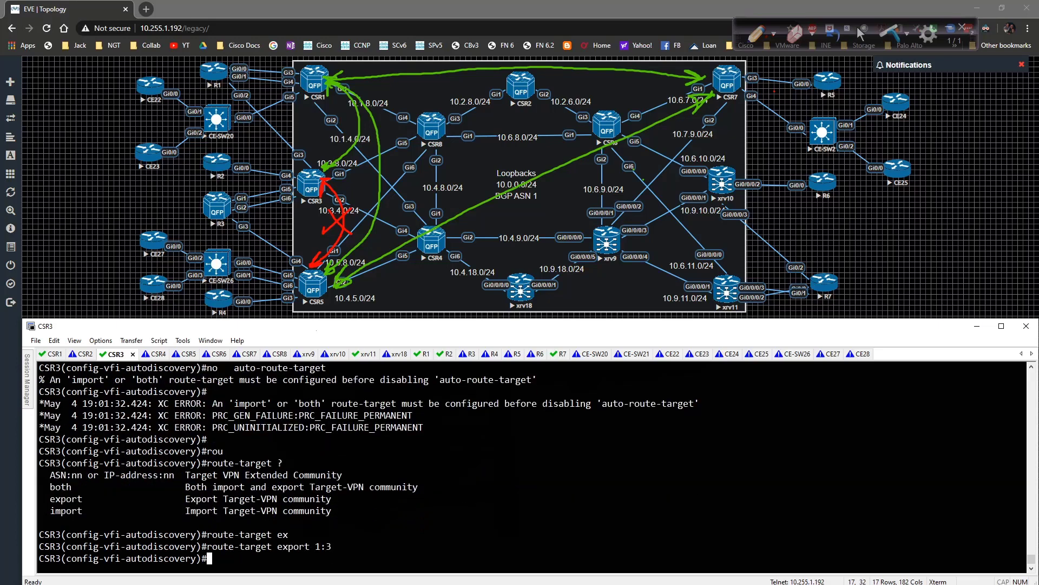
pyautogui.write('route-target export 1:3')
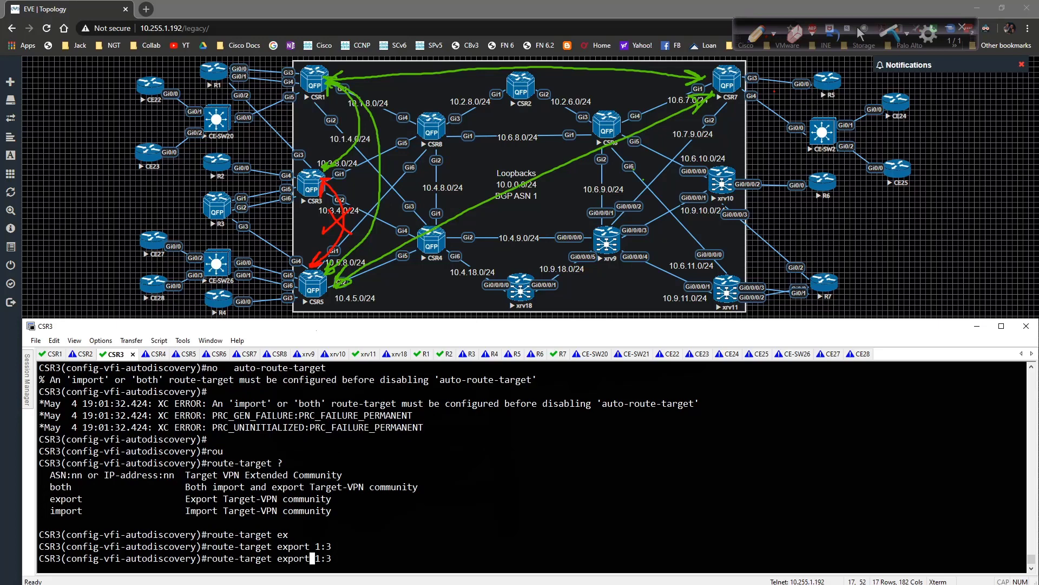
pyautogui.write('import 1:3')
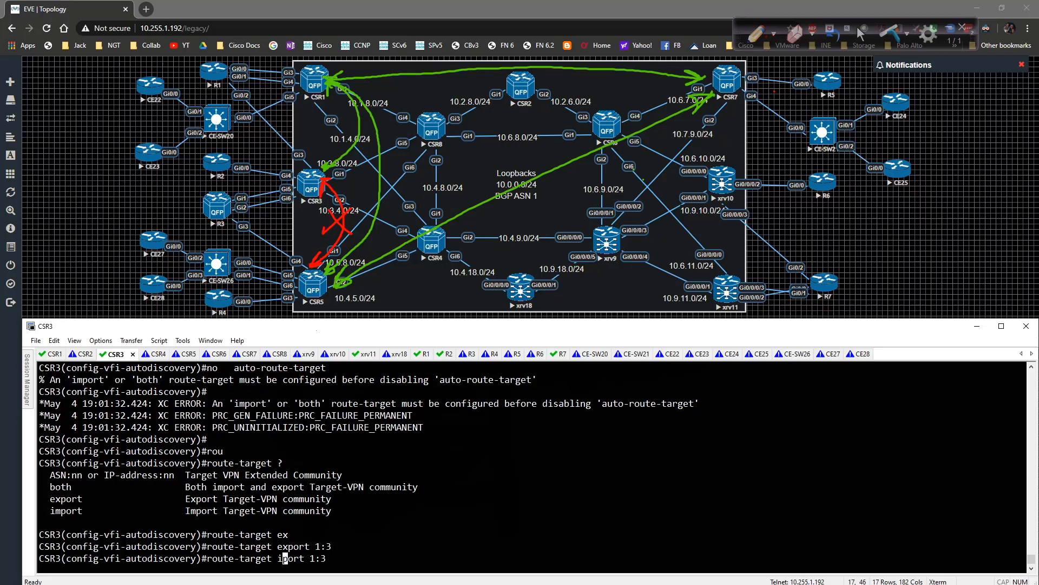
pyautogui.write('1:1')
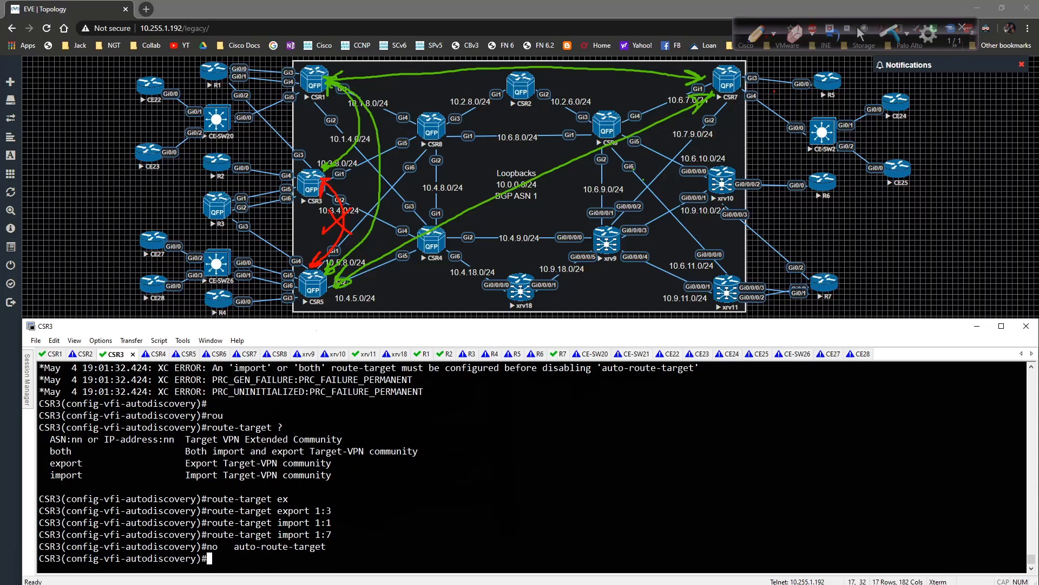
# Verify the l2vpn section with do sh run and exit the VFI context
pyautogui.write('do sh')
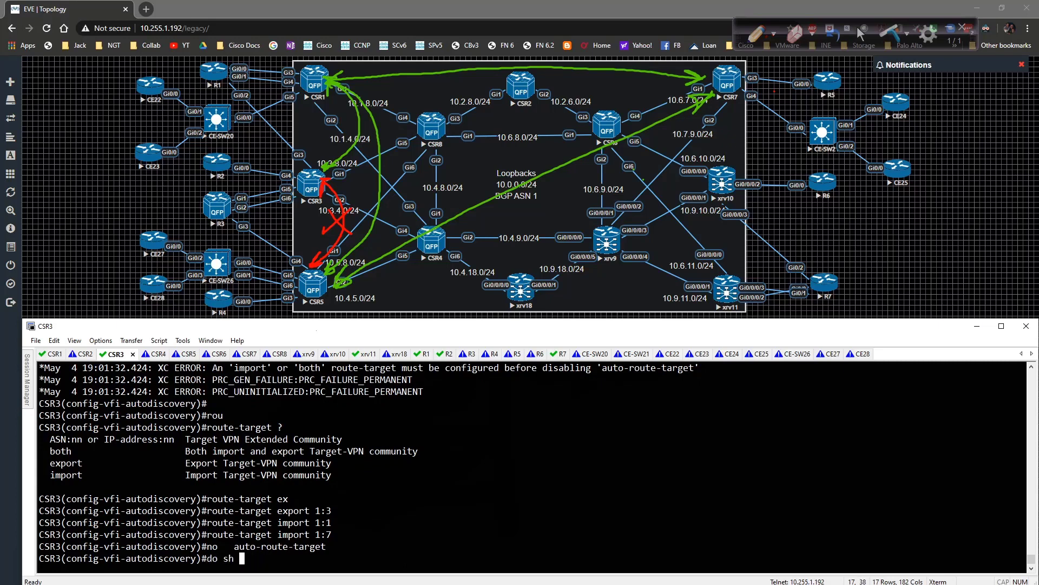
pyautogui.write('run | sec l2')
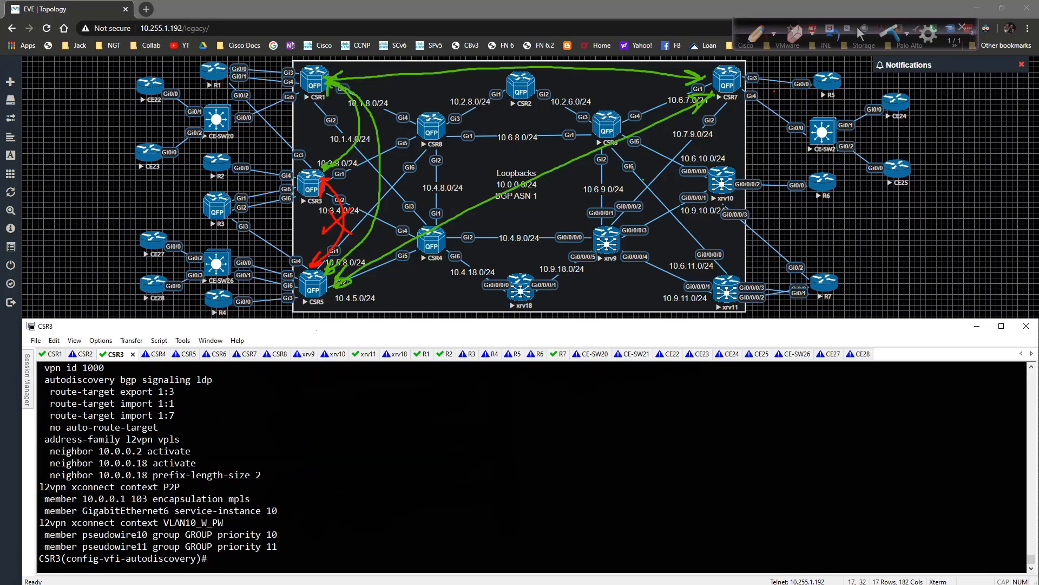
pyautogui.scroll(-3)
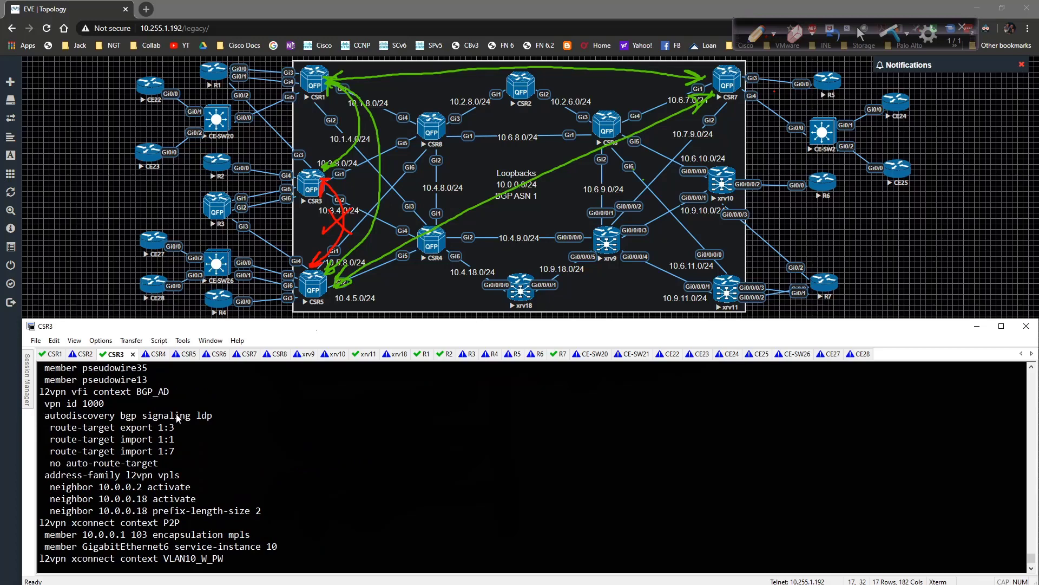
pyautogui.moveTo(137, 471)
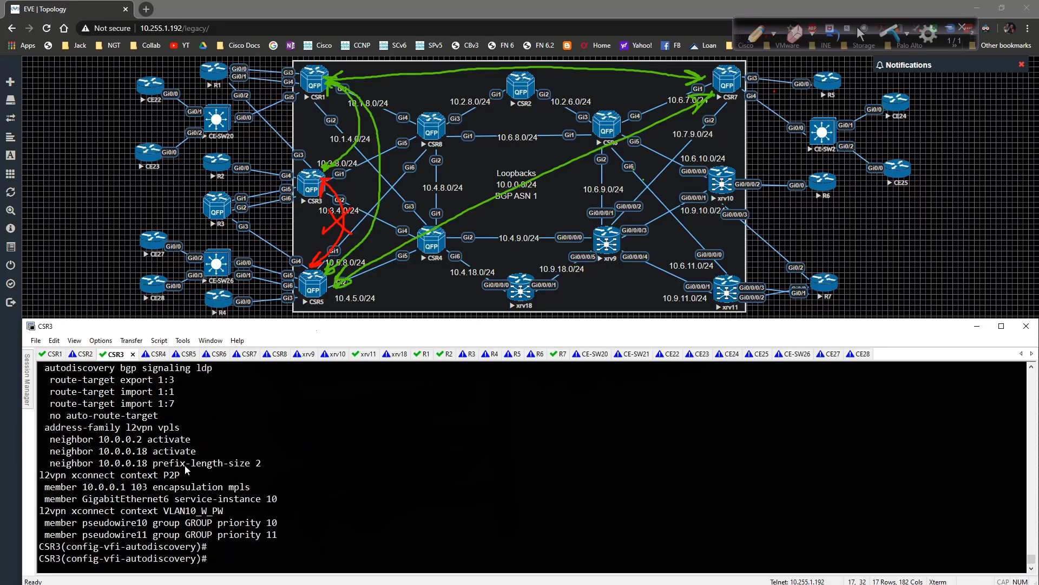
pyautogui.write('exit')
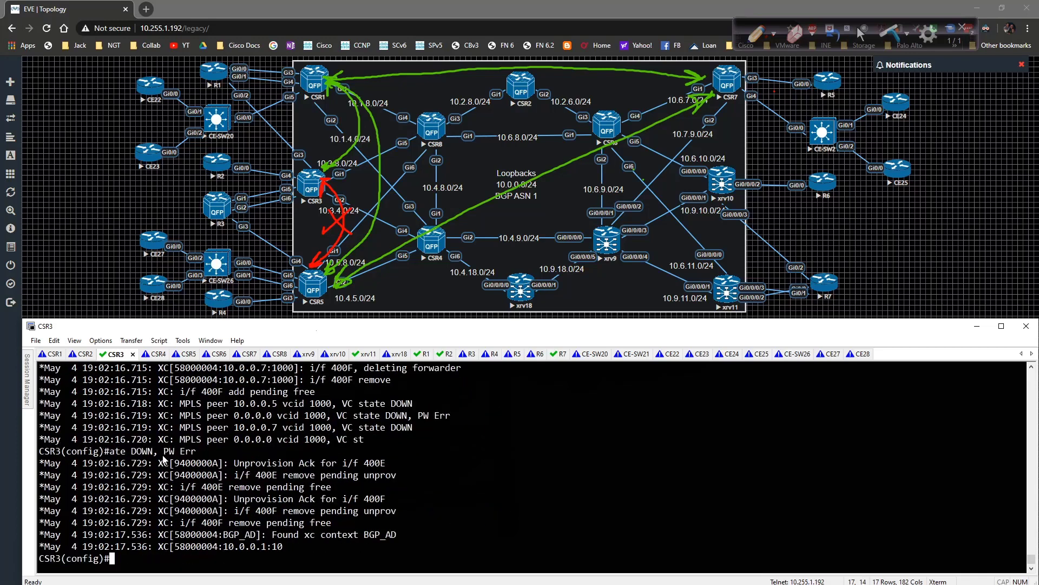
# Check CSR1's BGP_AD pseudowire update messages, then switch to the CSR5 console
pyautogui.click(52, 353)
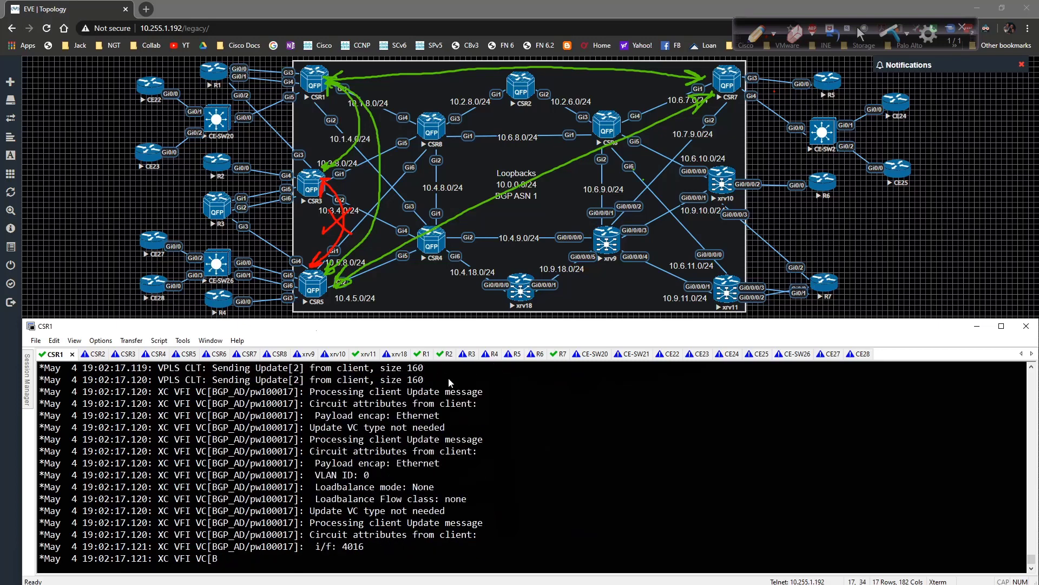
pyautogui.click(173, 353)
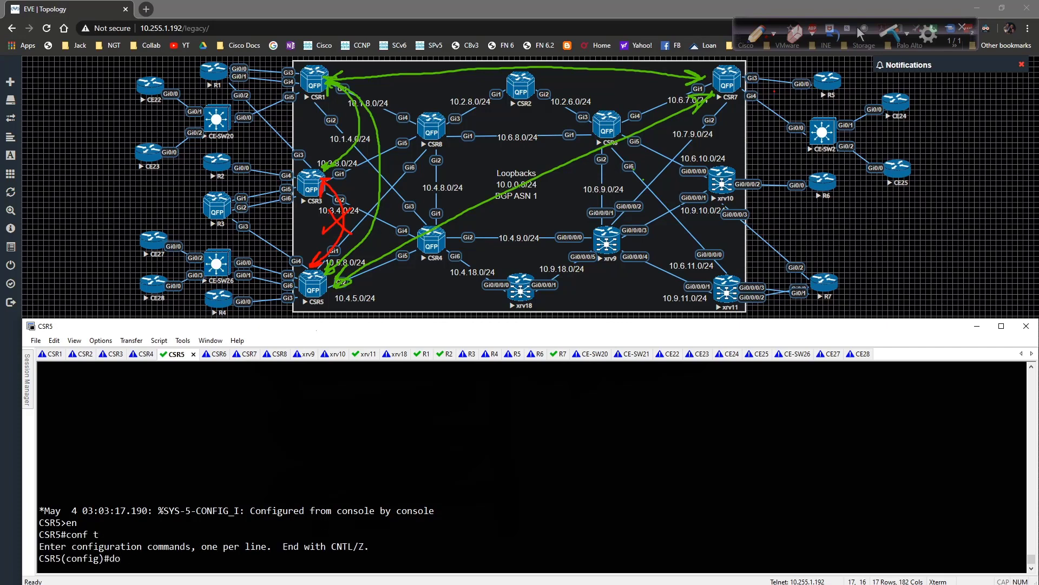
# Show CSR5's l2vpn config and paste its BGP_AD VFI context lines back into the console
pyautogui.write('sh run | sec l2vpn')
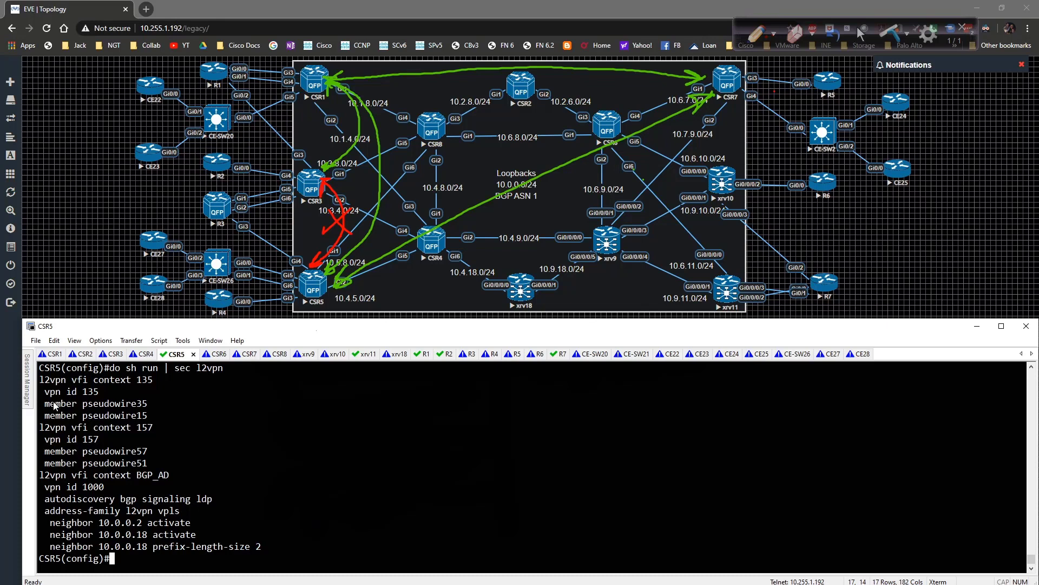
pyautogui.doubleClick(52, 474)
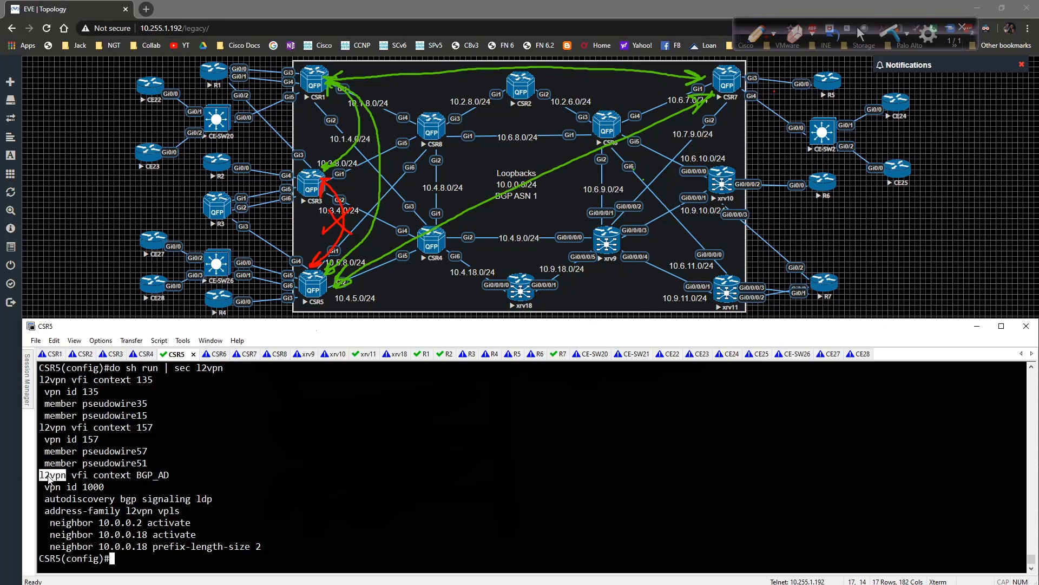
pyautogui.moveTo(40, 474); pyautogui.dragTo(200, 498)
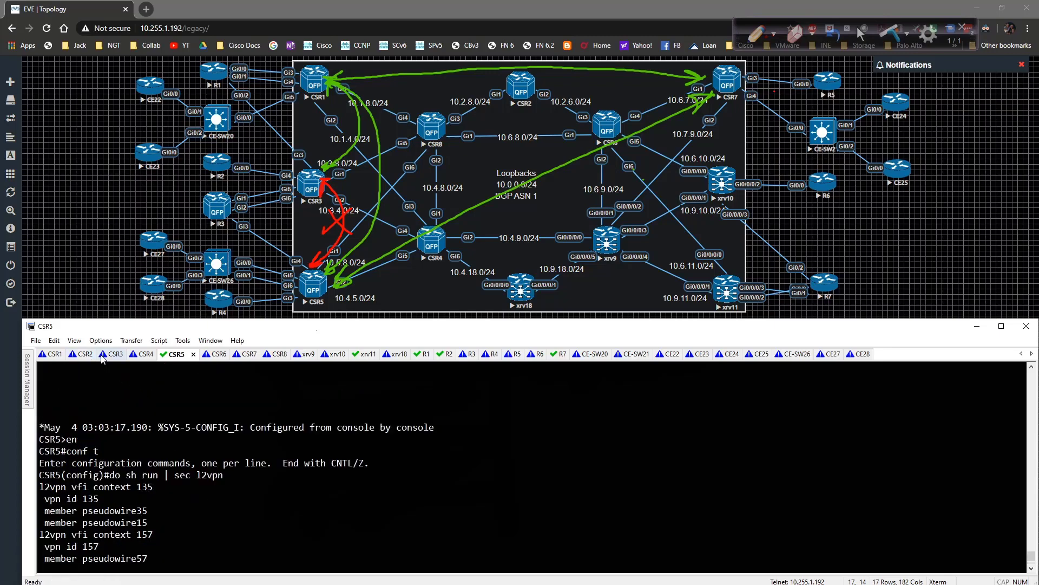
pyautogui.click(115, 353)
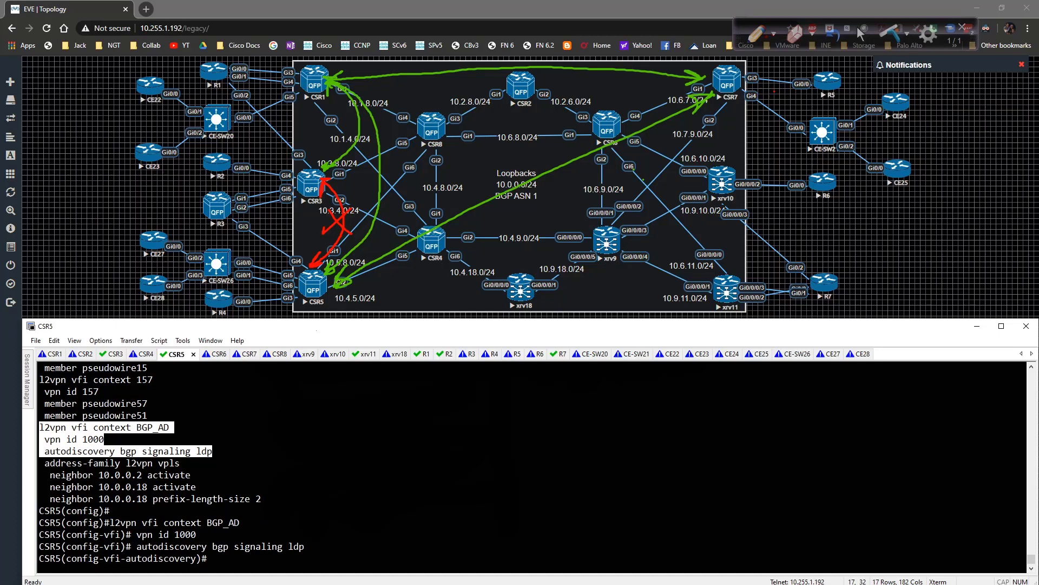
# Set CSR5's BGP_AD VFI to export route-target 1:5 and import 1:1 and 1:7
pyautogui.write('route-target ex')
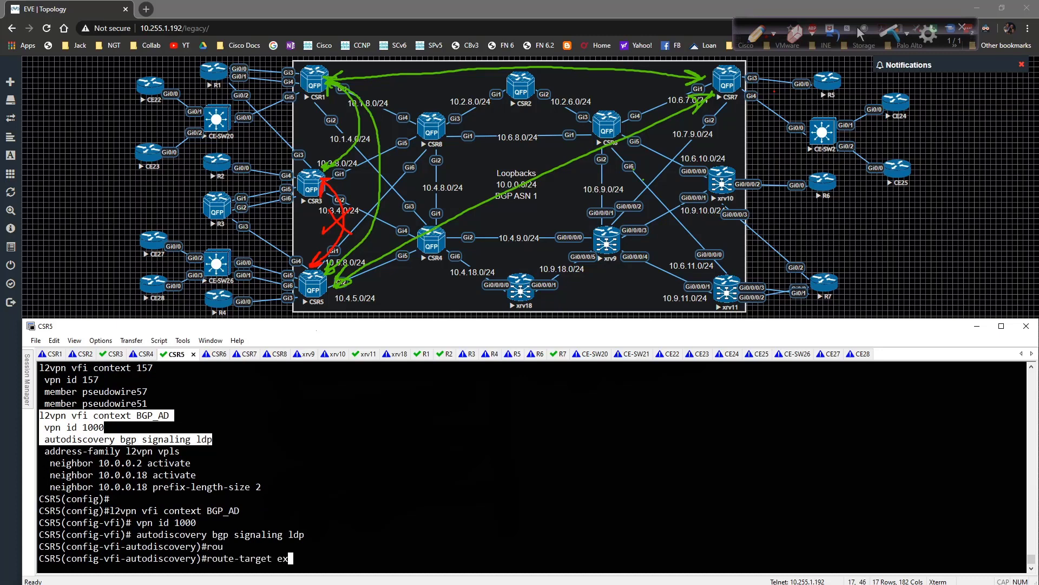
pyautogui.write('port 1:5')
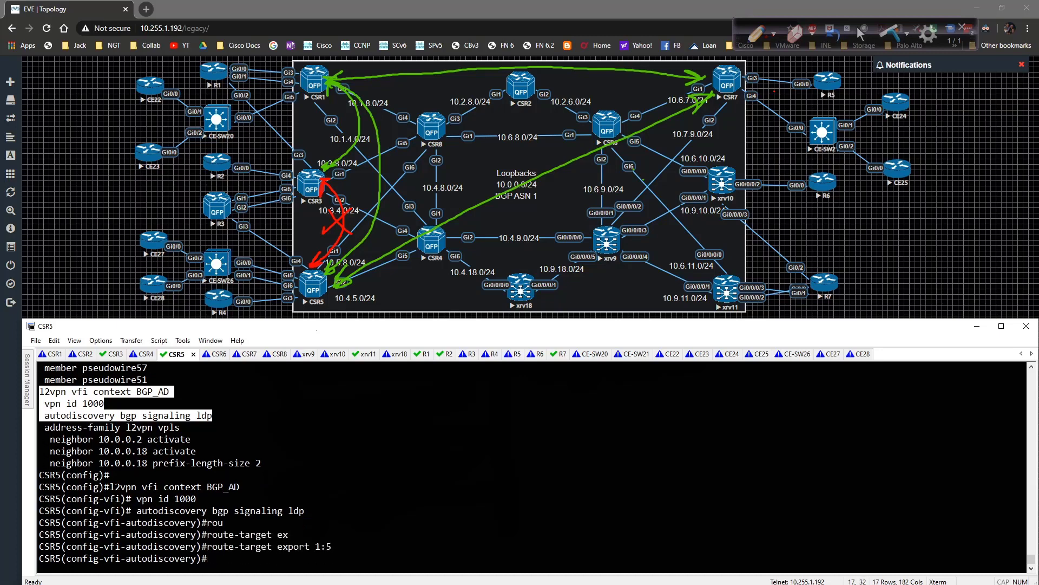
pyautogui.write('route-target export 1:5')
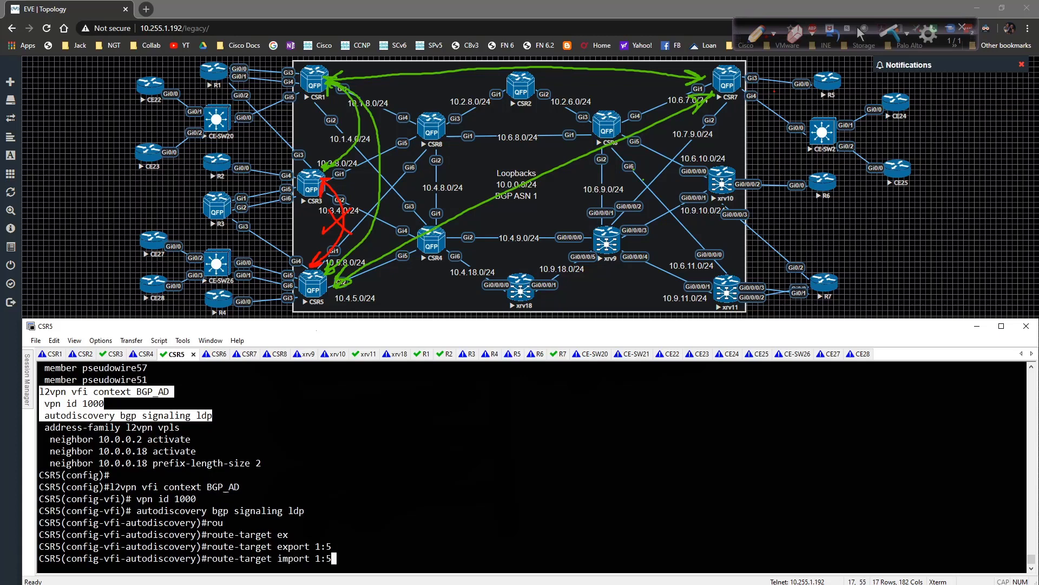
pyautogui.write('route-target import 1:1')
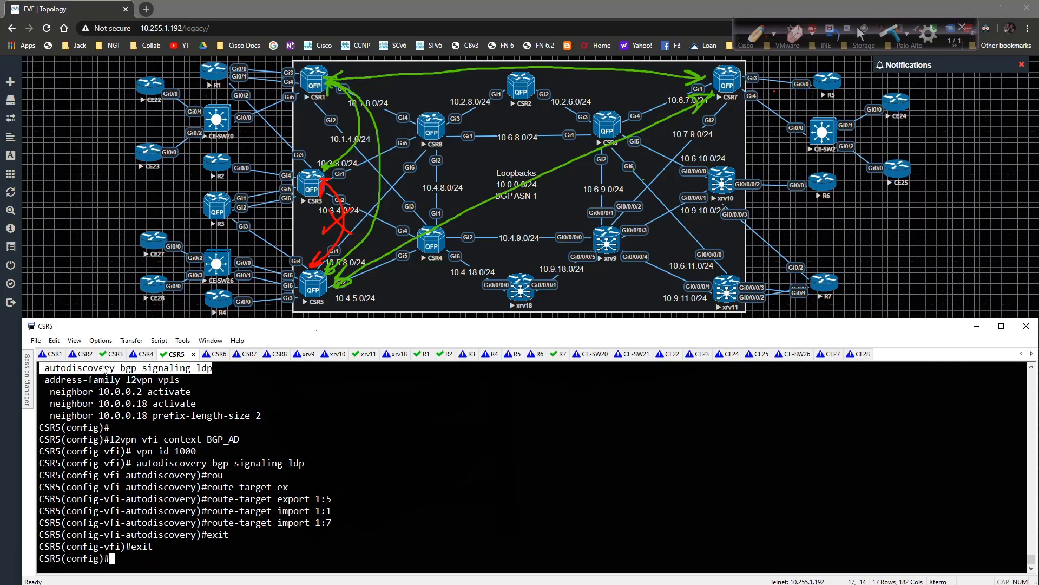
pyautogui.moveTo(247, 353)
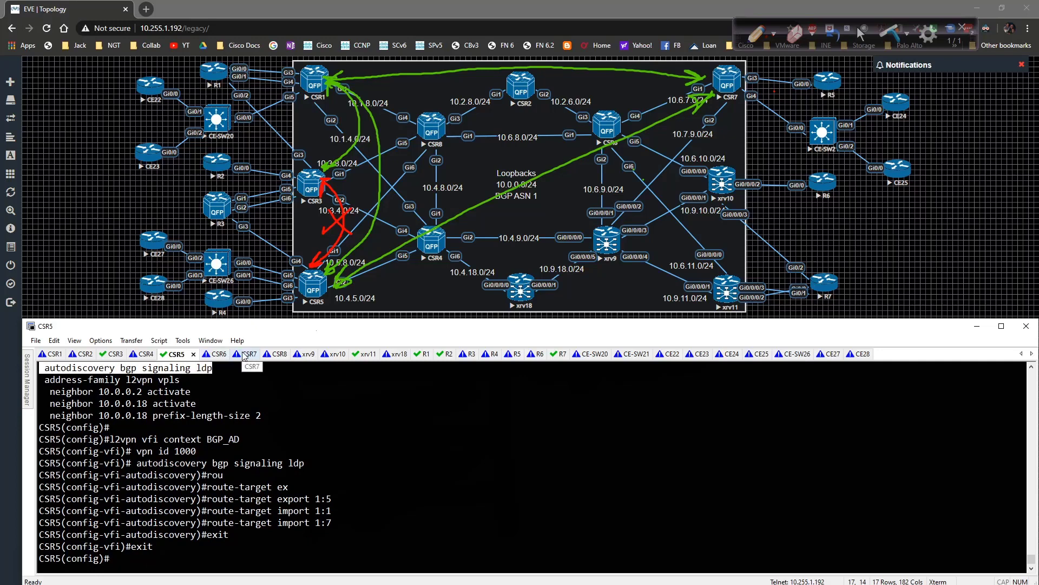
# Re-enter autodiscovery bgp signaling ldp to finish CSR5's VFI, exit, and go to CSR7
pyautogui.click(236, 353)
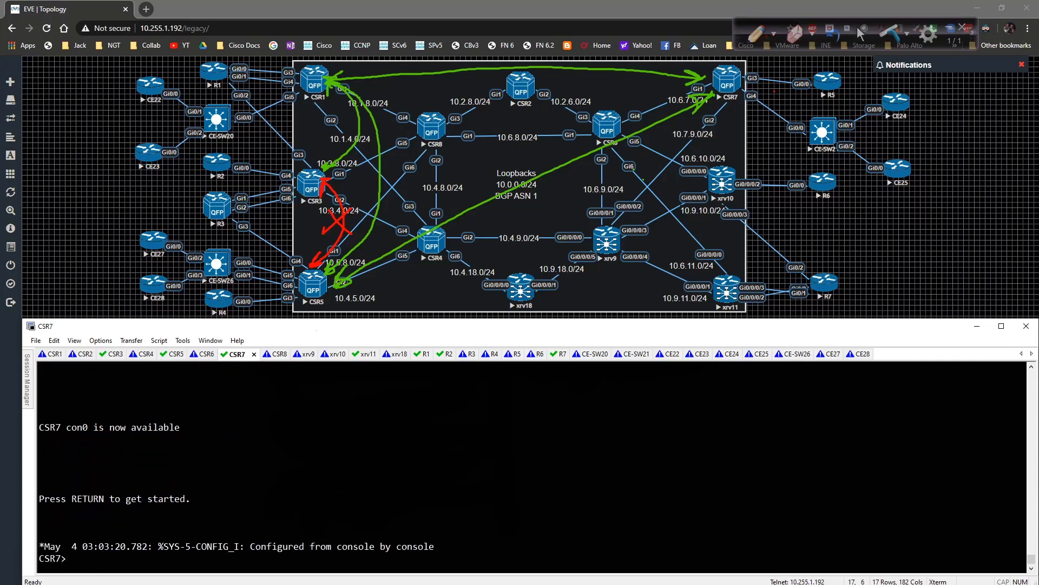
pyautogui.click(173, 353)
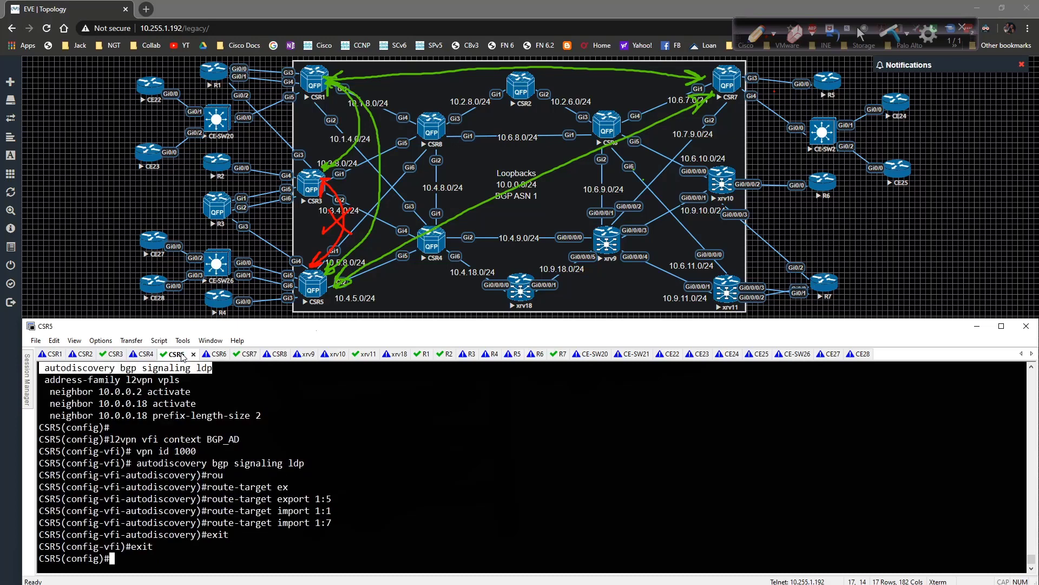
pyautogui.write('autodiscovery bgp signaling ldp')
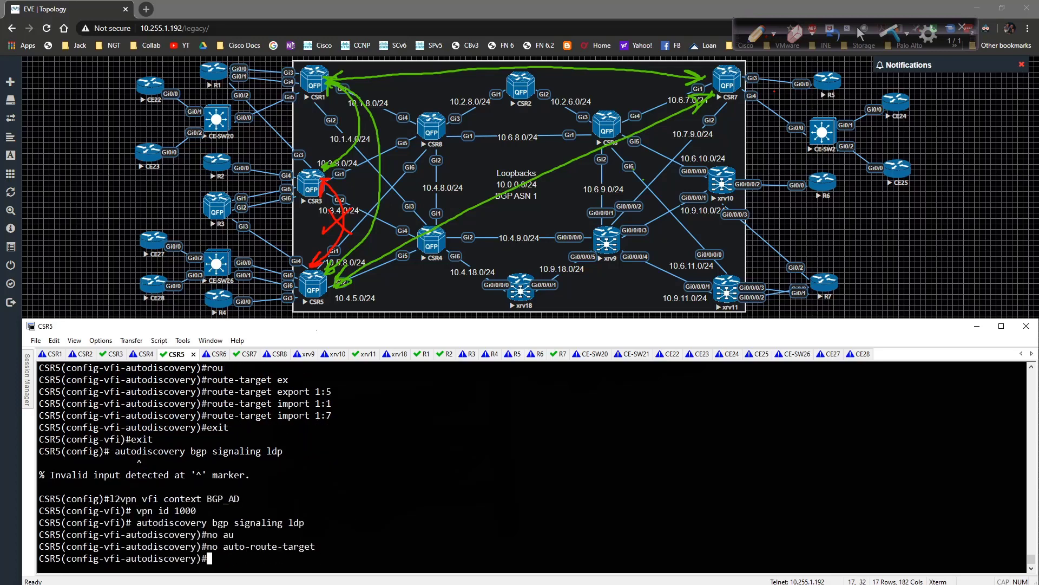
pyautogui.write('exit')
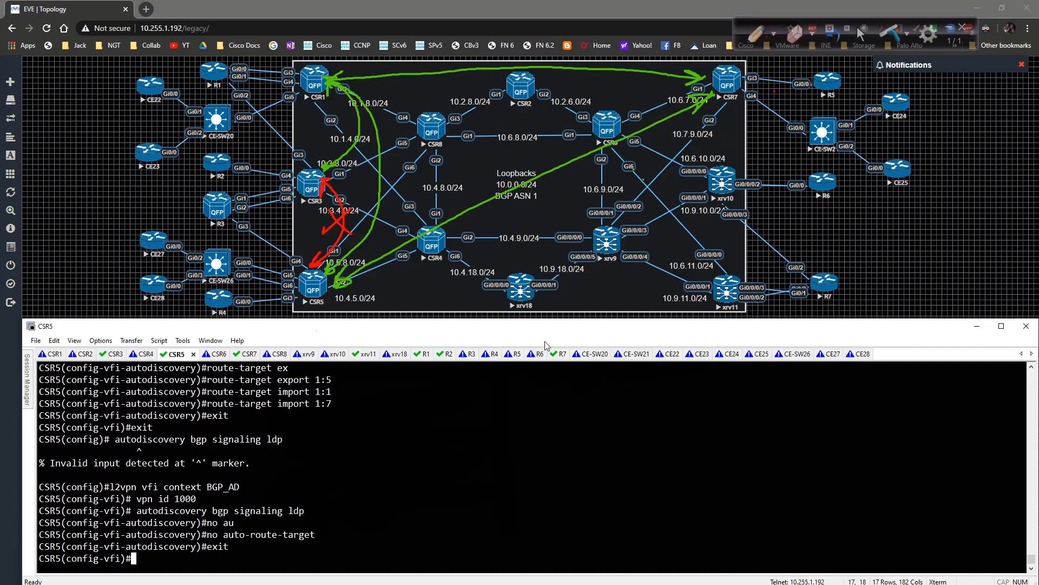
pyautogui.click(235, 353)
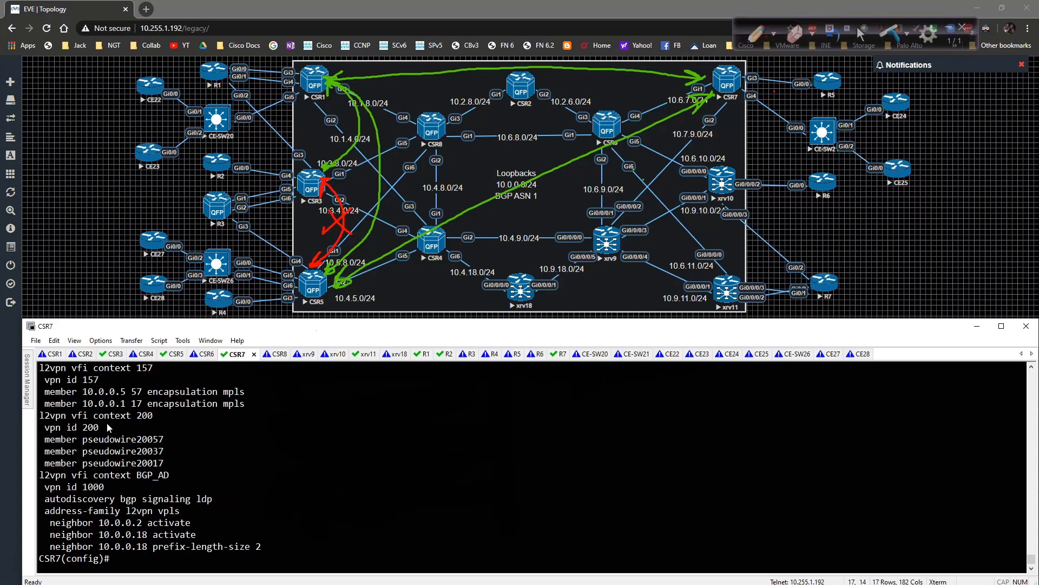
# Paste CSR7's BGP_AD VFI context and set route-target export 1:7
pyautogui.moveTo(40, 474); pyautogui.dragTo(206, 498)
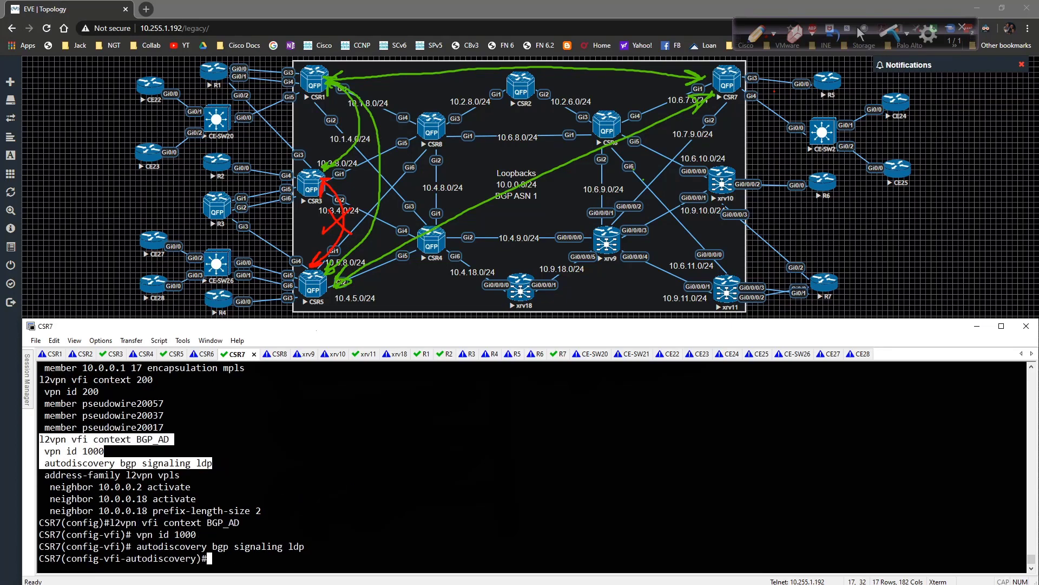
pyautogui.write('route-target export')
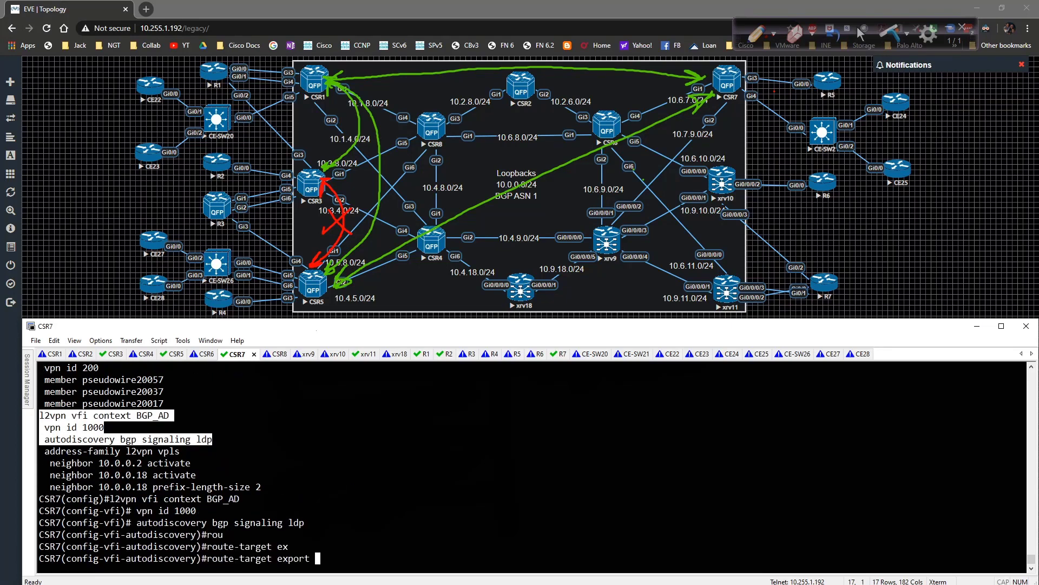
pyautogui.write('1"7')
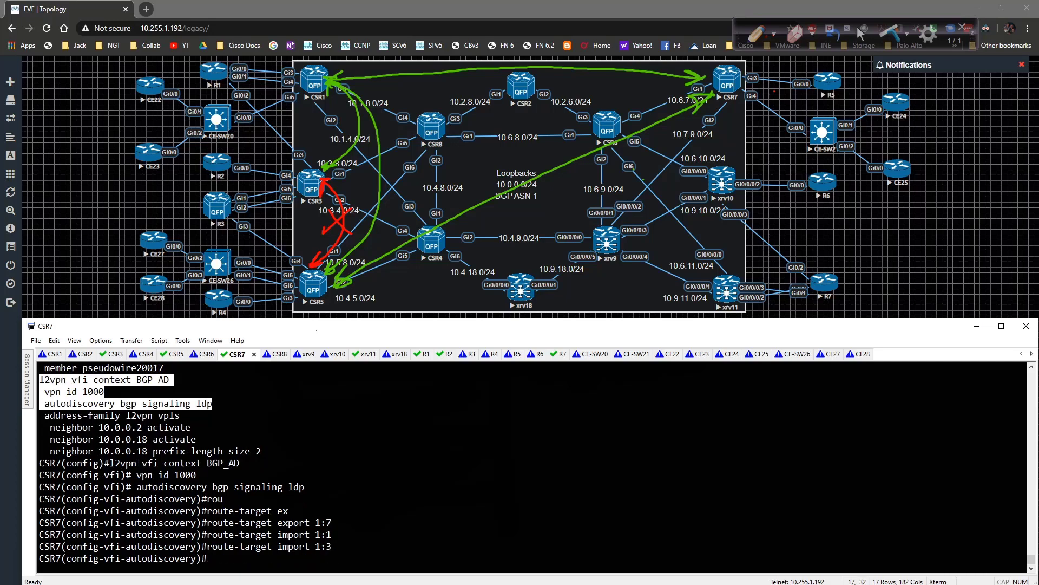
# Add route-target import 1:5, disable auto-route-target, exit, and return to CSR1
pyautogui.write('route-target import 1:5')
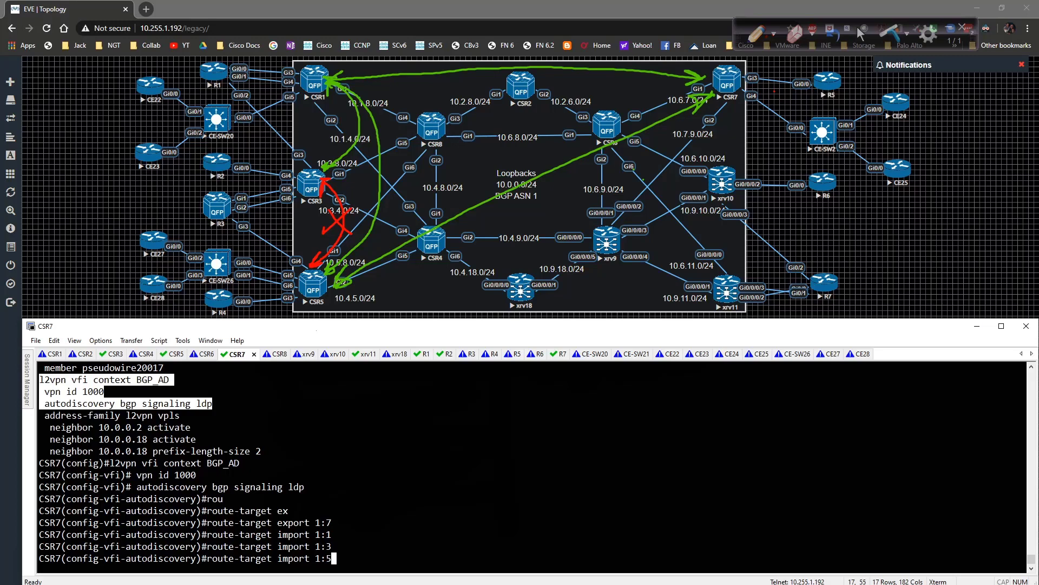
pyautogui.write('no auto-')
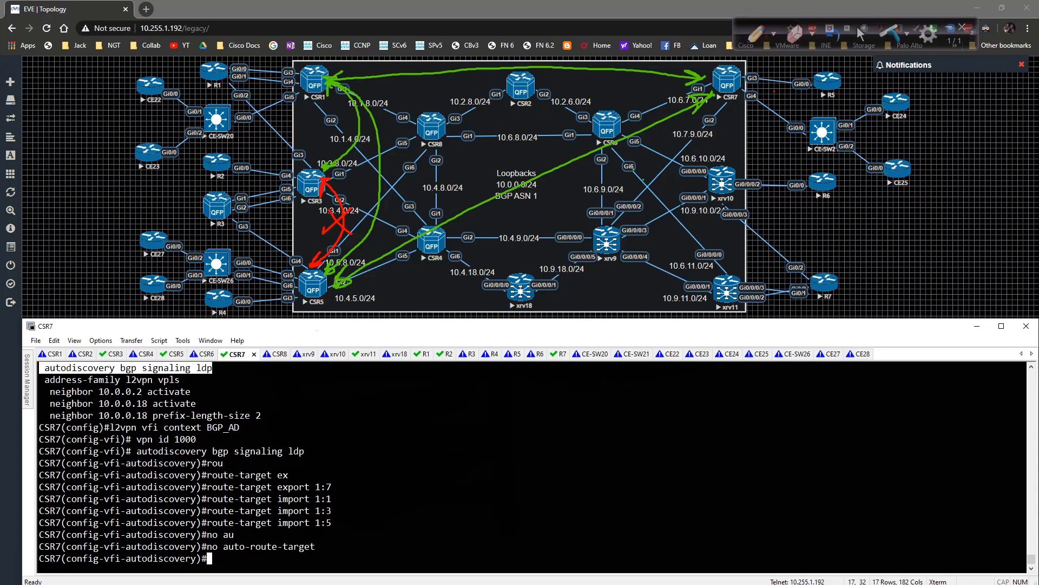
pyautogui.write('exit')
pyautogui.write('end')
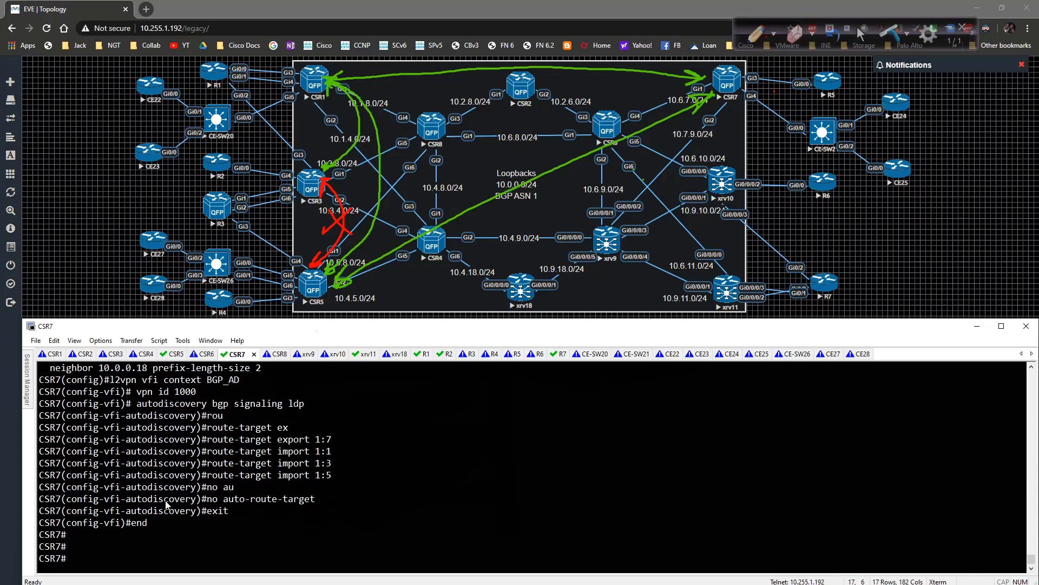
pyautogui.click(55, 353)
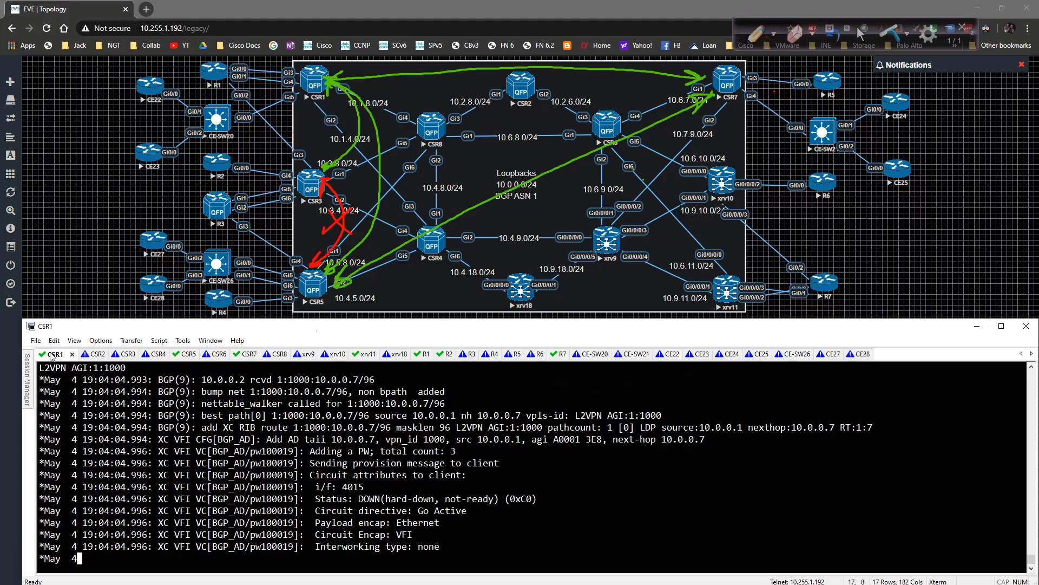
# View CSR1's BGP L2VPN table with routes from 10.0.0.3, .5 and .7, then move to CSR3
pyautogui.scroll(-3)
pyautogui.write('conf t')
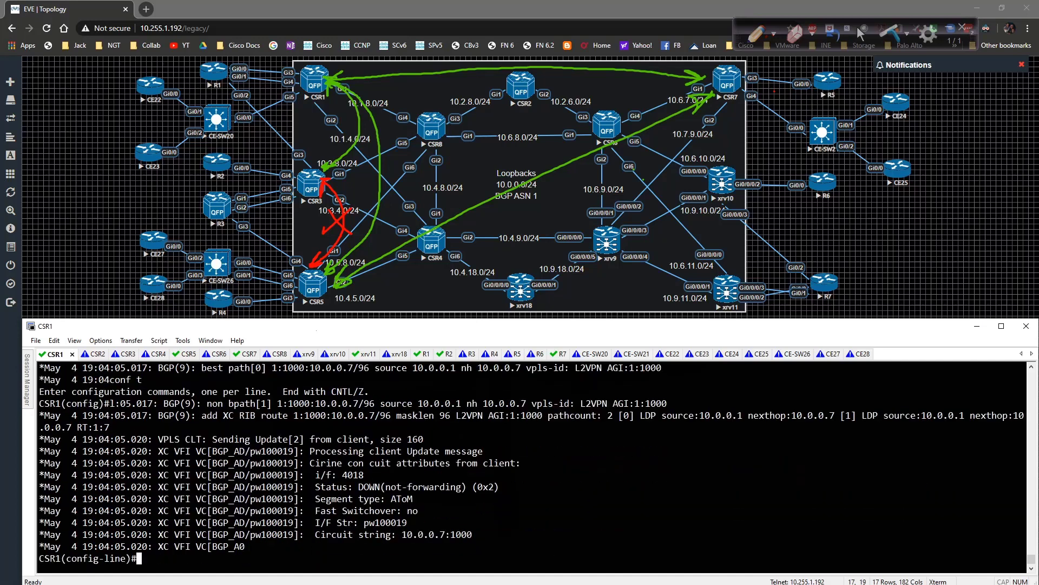
pyautogui.write('en')
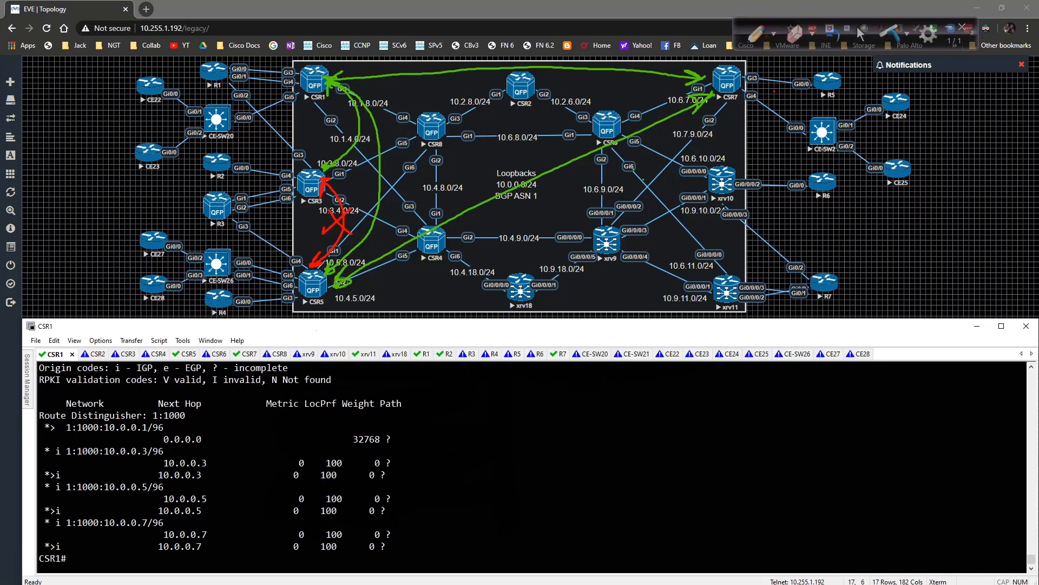
pyautogui.click(113, 353)
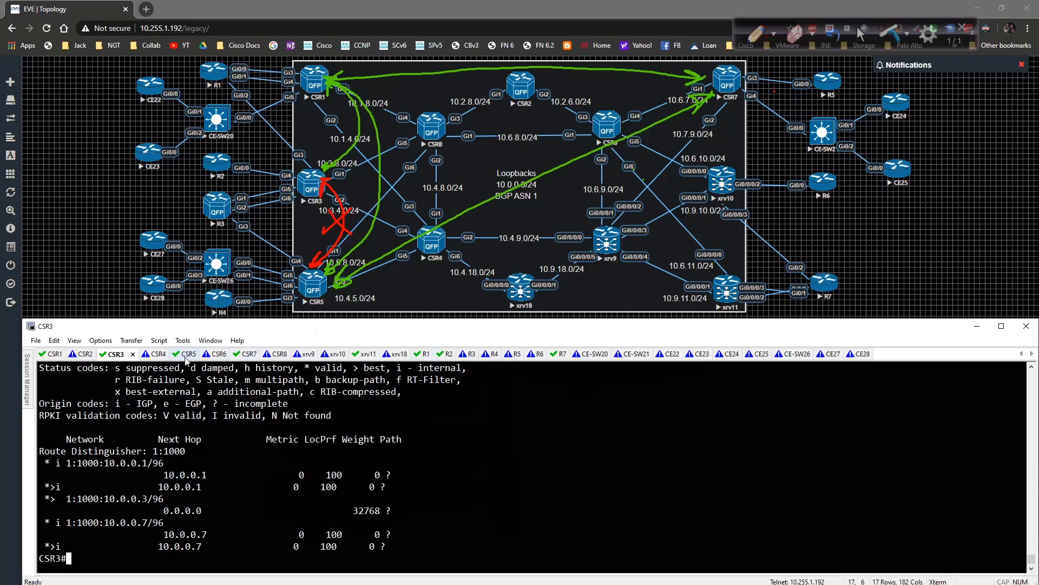
# Query CSR5's BGP L2VPN VPLS table from its console
pyautogui.click(175, 353)
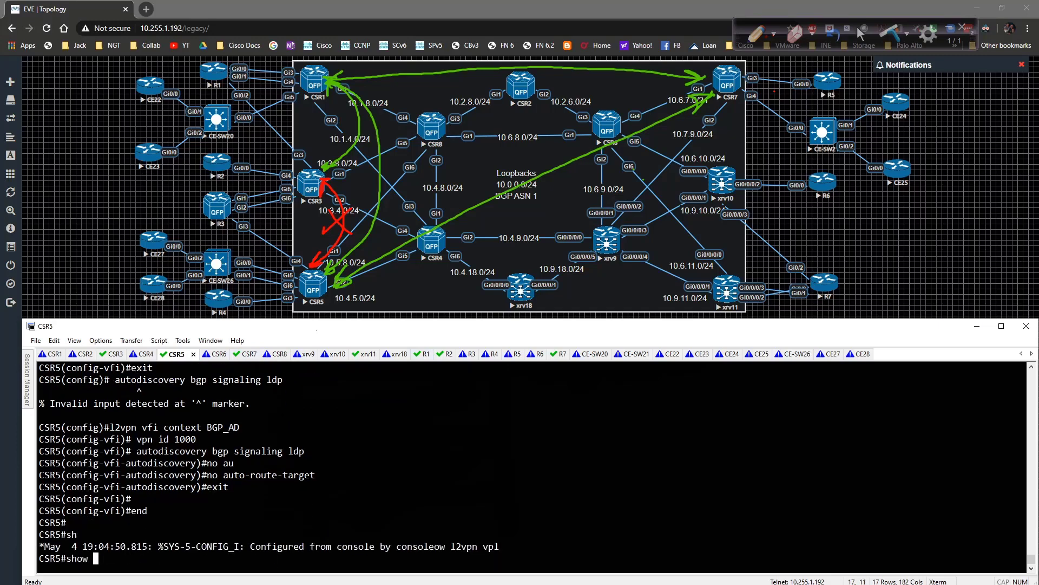
pyautogui.write('bgp l2vpn')
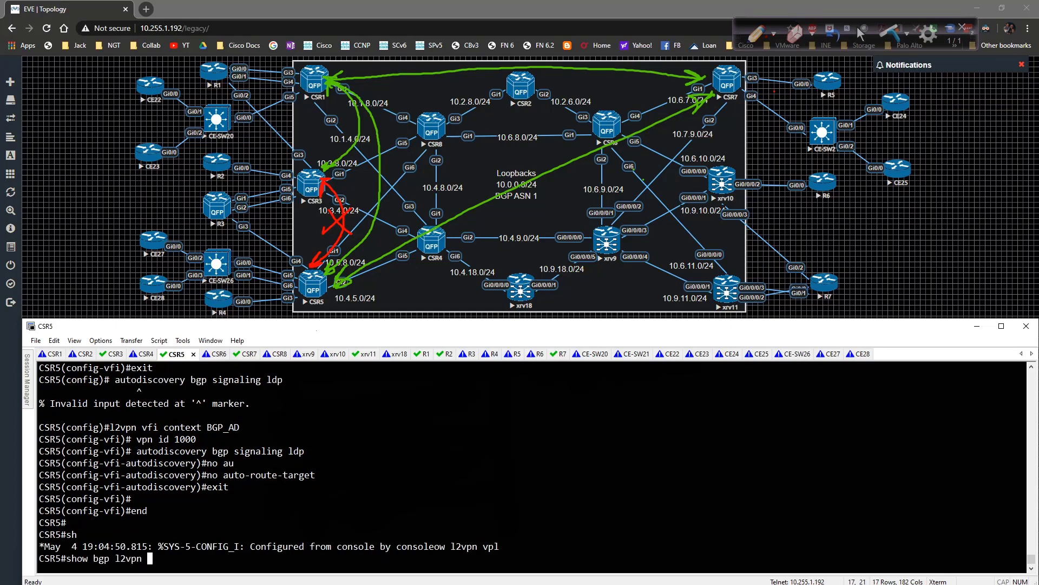
pyautogui.press('Return')
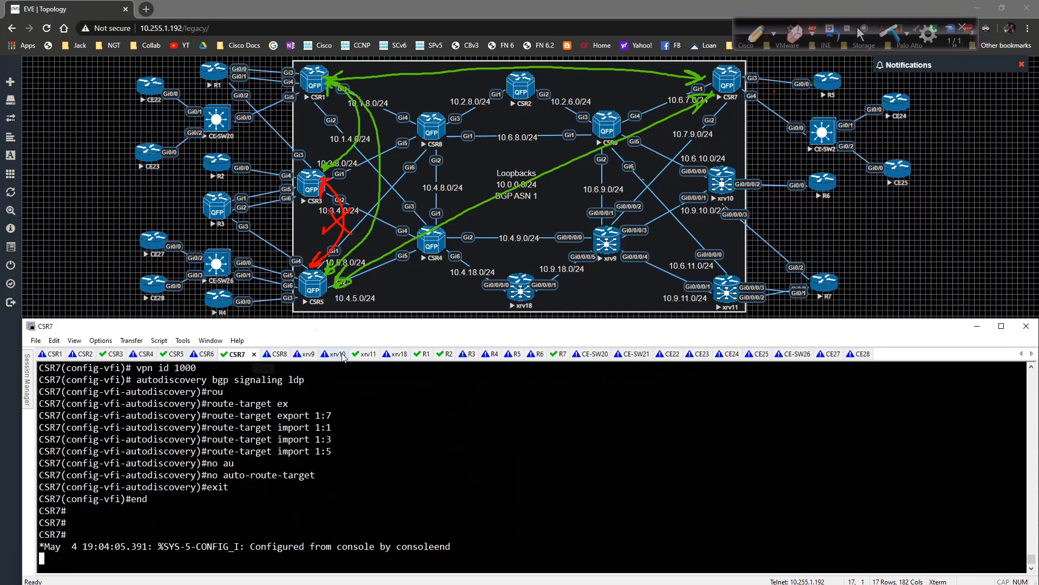
# From R1 ping 10.100.100.5, .6, .7 and .4: .4 and .5 succeed, .6 and .7 fail
pyautogui.click(412, 353)
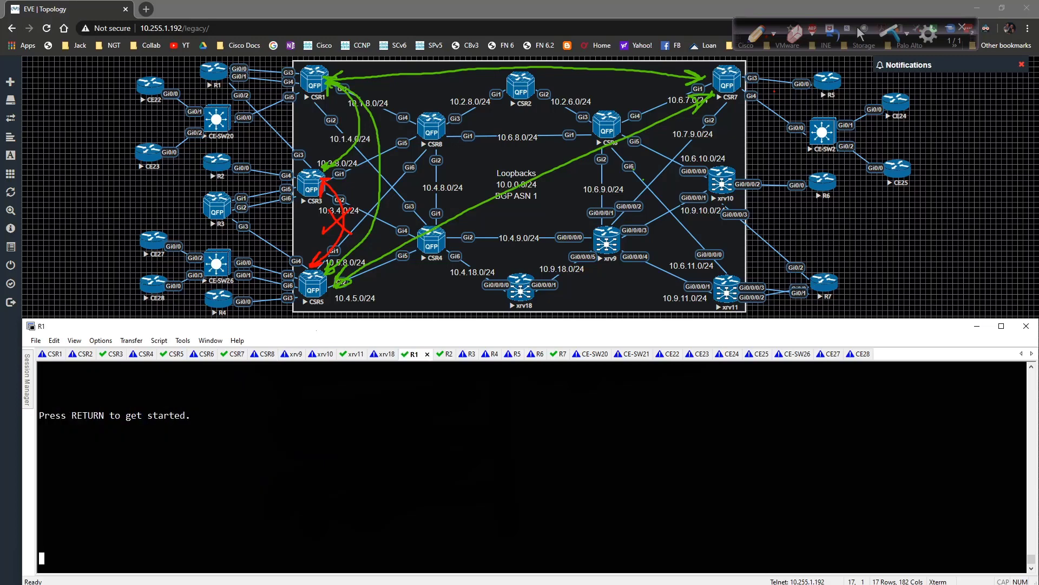
pyautogui.write('ping')
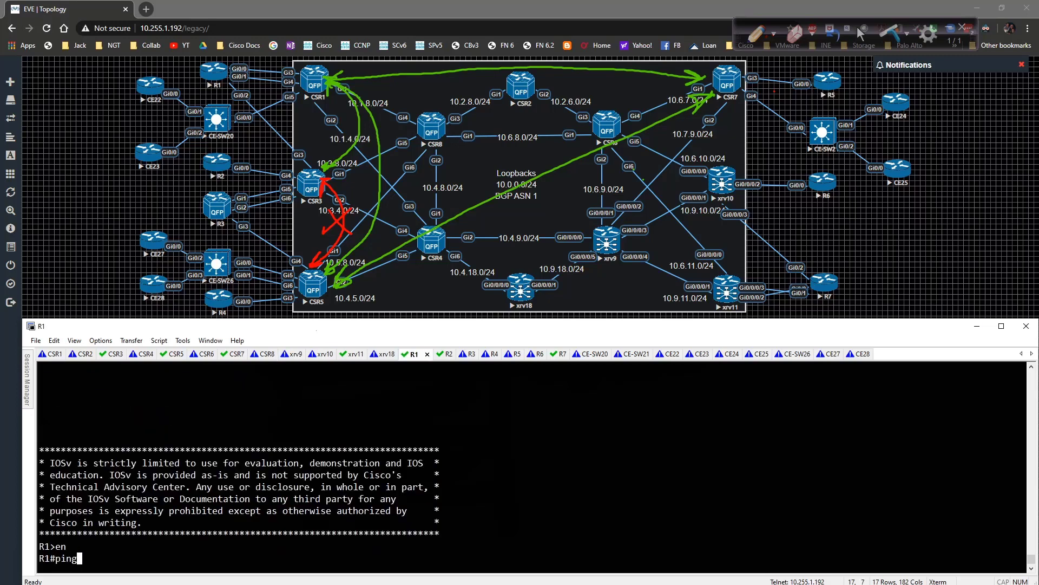
pyautogui.write('10.100.100.5')
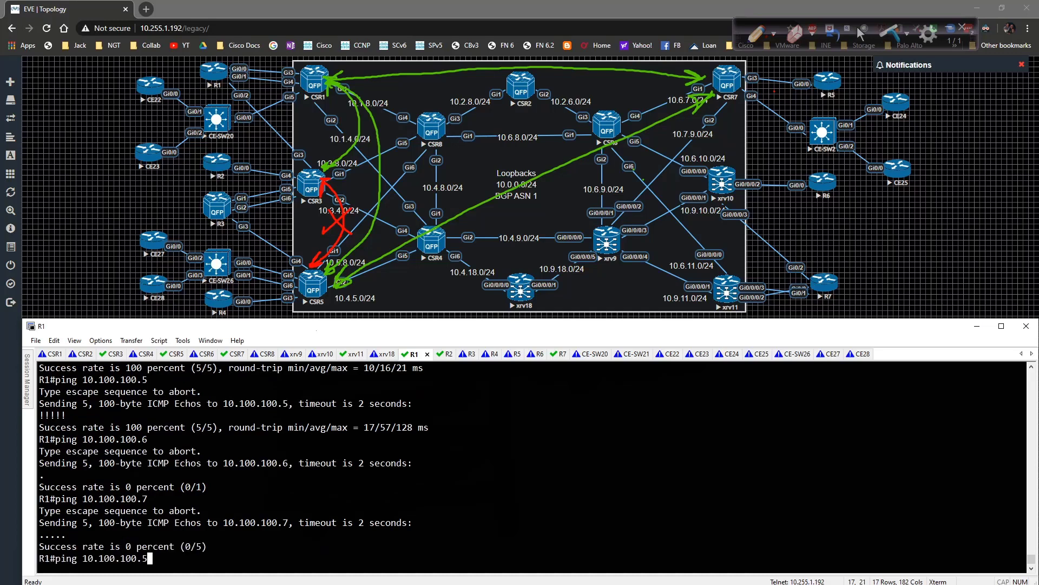
pyautogui.write('ei')
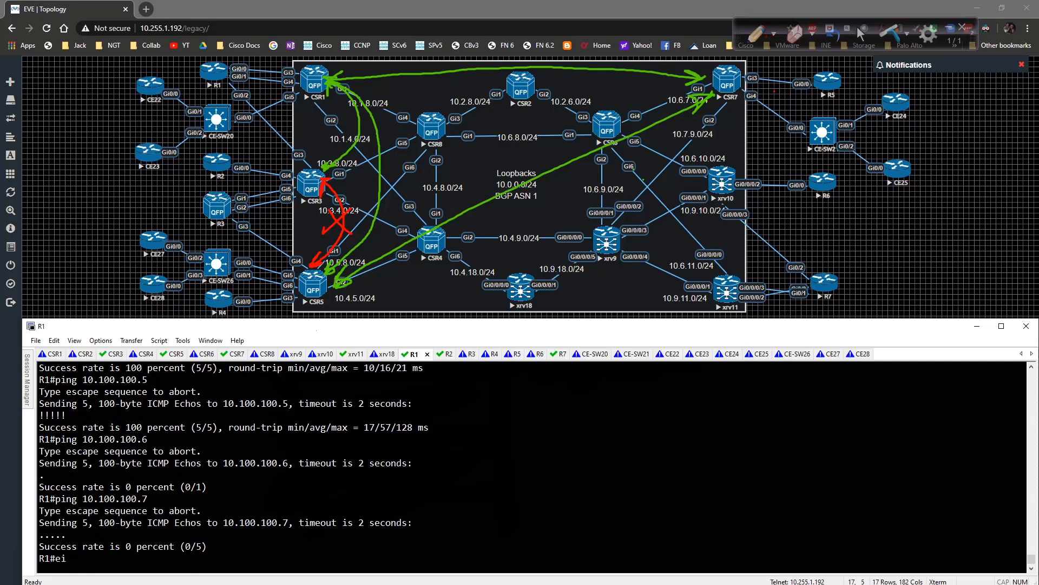
pyautogui.write('ping 10.100.100.4')
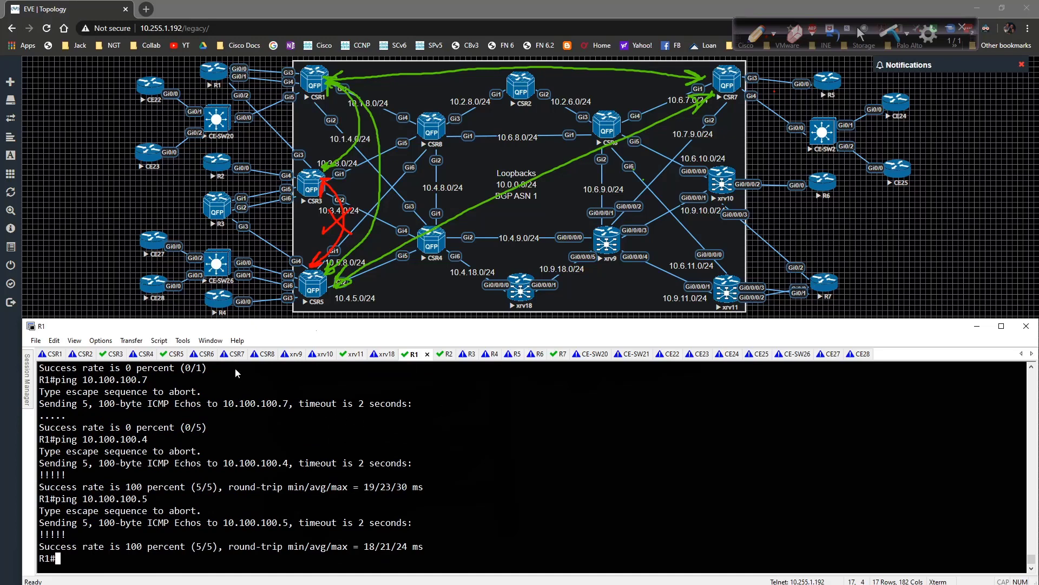
# Show bgp l2vpn vpls all on CSR7 listing 10.0.0.1, .3 and .5, then return to CSR3
pyautogui.click(235, 353)
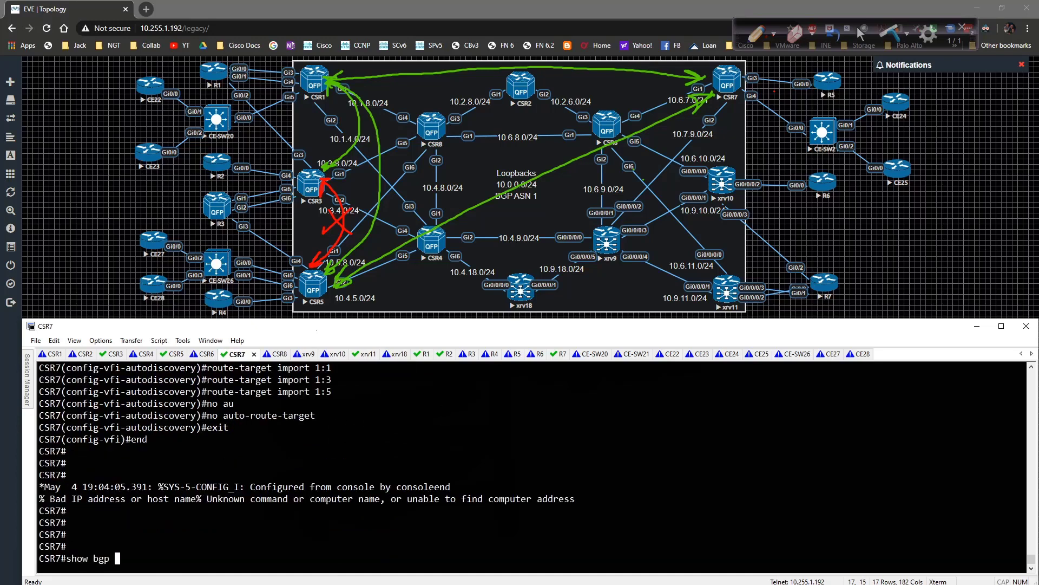
pyautogui.write('l2vpn vpls all')
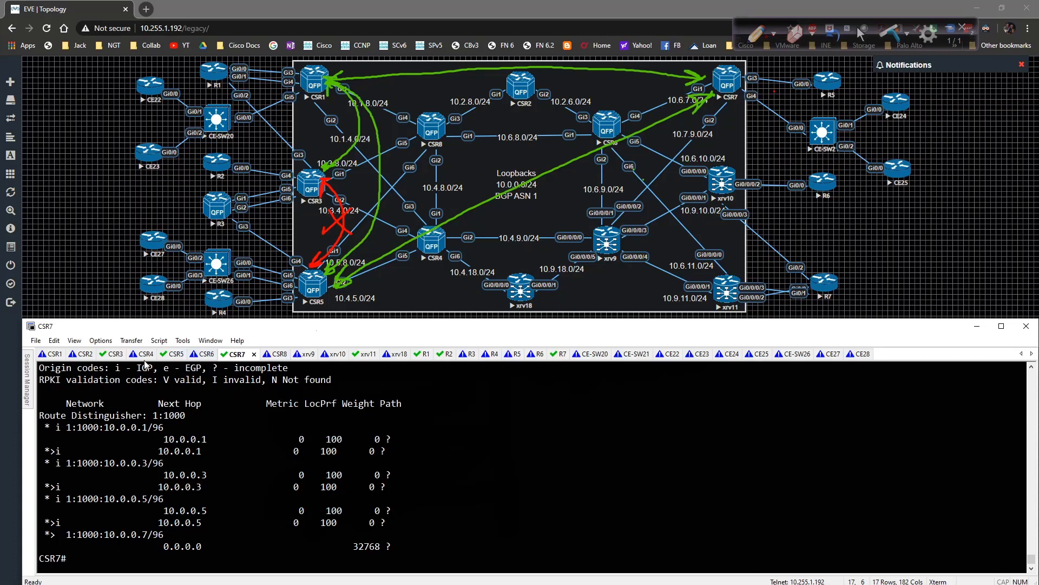
pyautogui.click(112, 353)
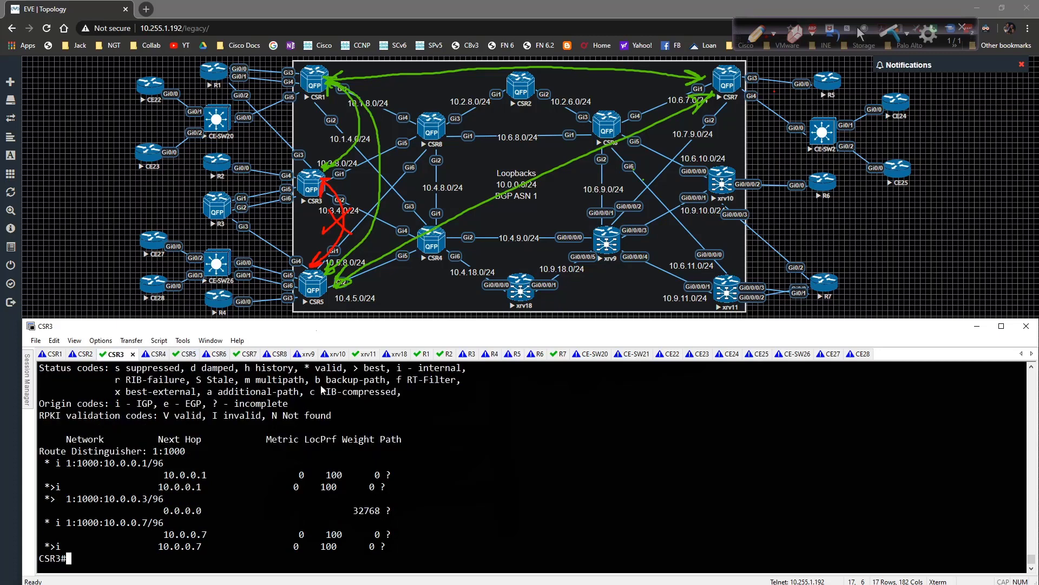
# From R3, ping 10.100.100.1 and 10.100.100.5 successfully while 10.100.100.7 fails
pyautogui.click(459, 353)
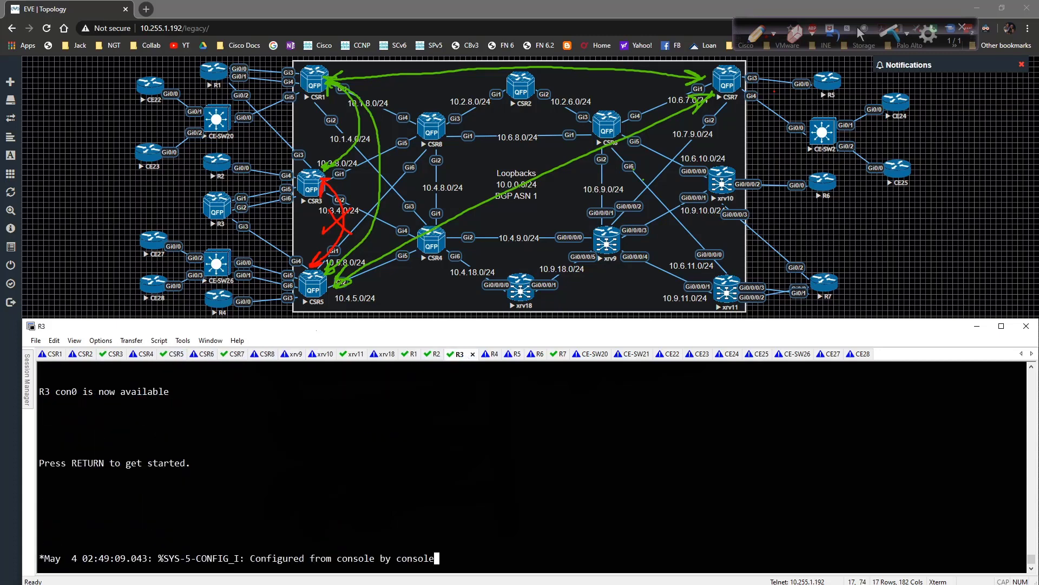
pyautogui.write('ping 1')
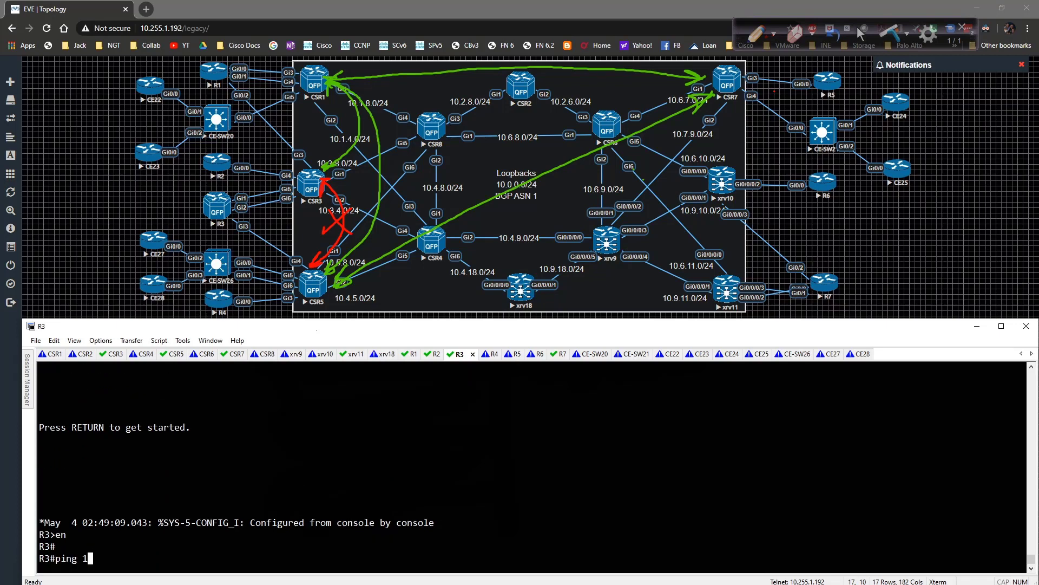
pyautogui.write('0.100.100.1')
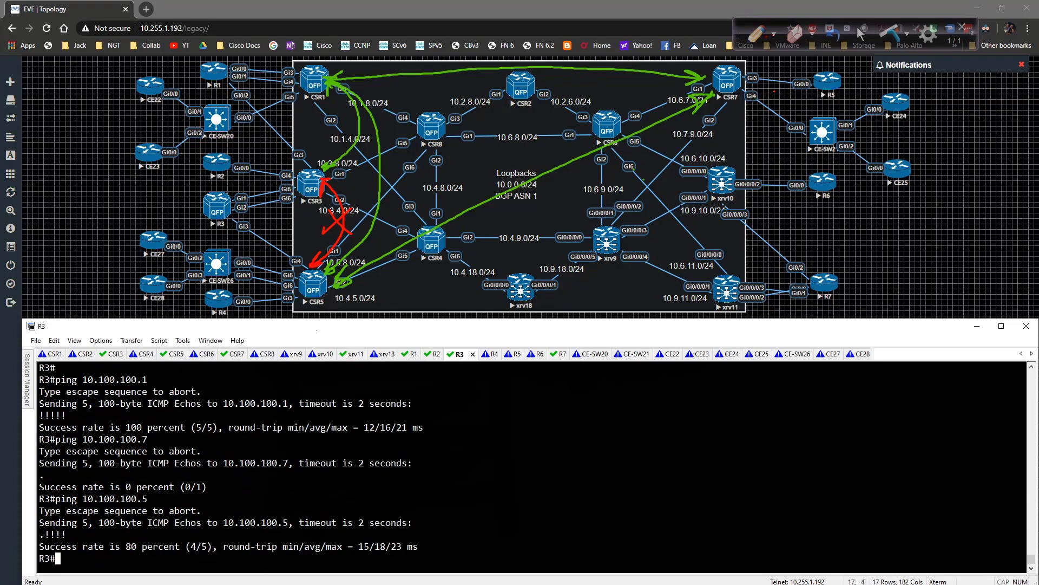
pyautogui.write('ping 10.100.100.5')
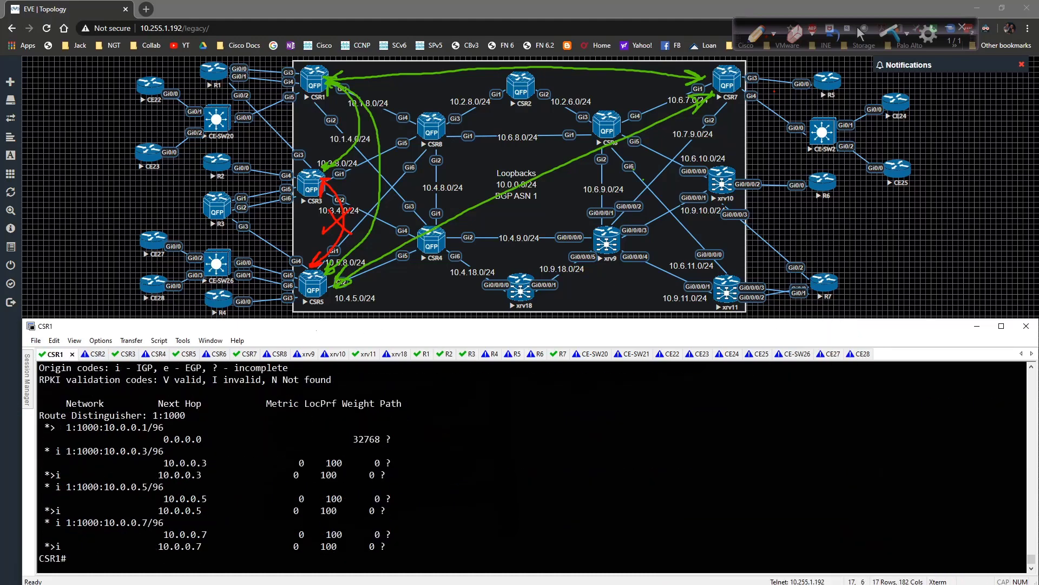
# Display CSR1's running L2VPN section: VFI exports 1:1, imports 1:3, 1:5, 1:7, auto-route-target disabled
pyautogui.write('sh run | e')
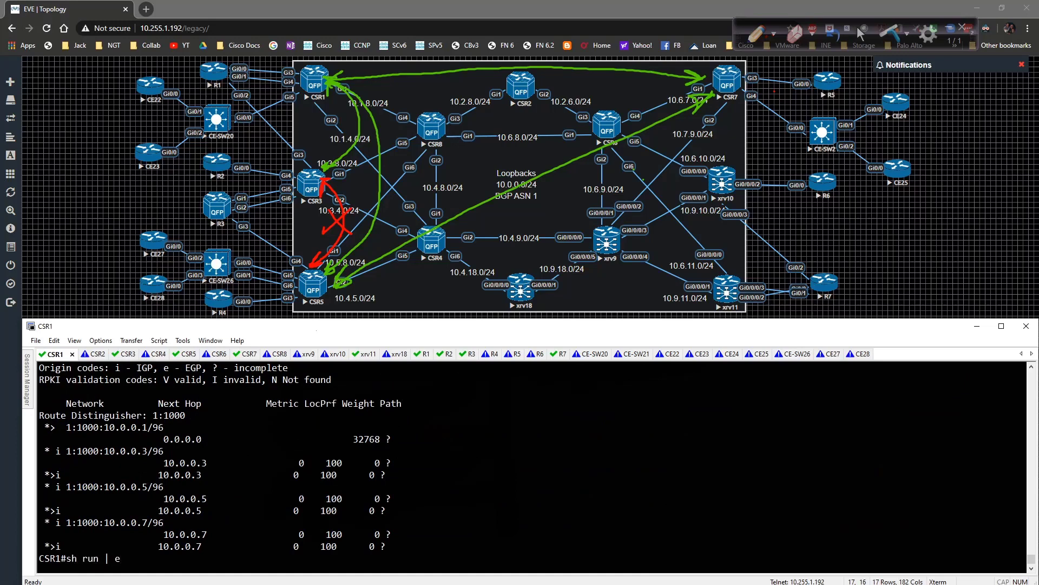
pyautogui.write('sec l2')
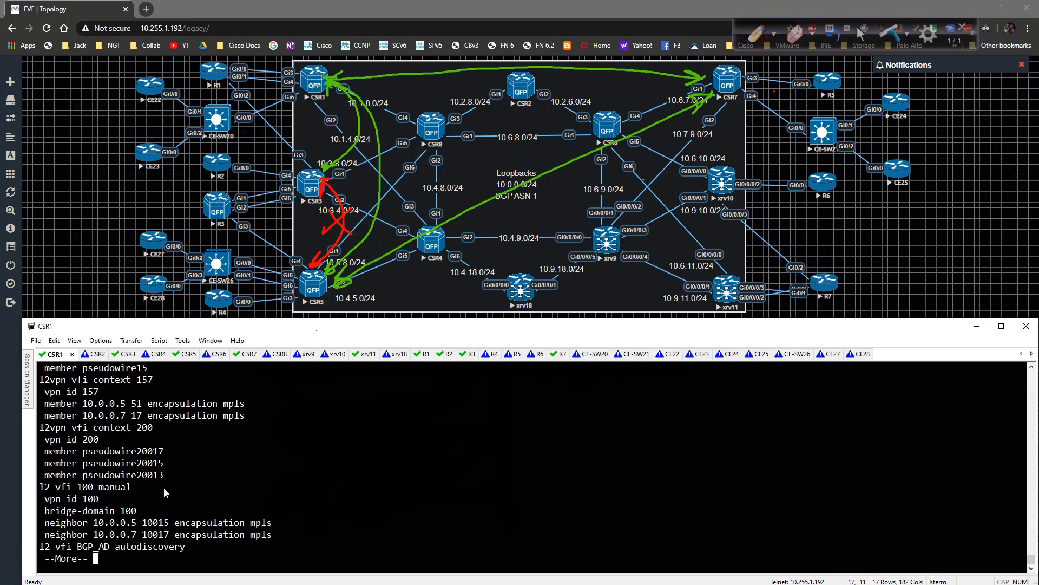
pyautogui.press('space')
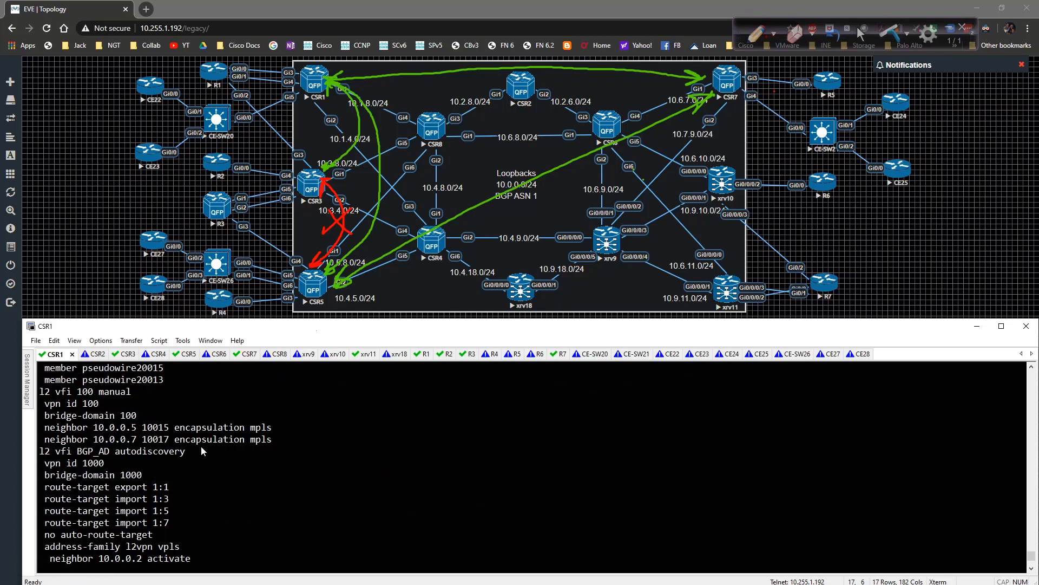
pyautogui.scroll(-3)
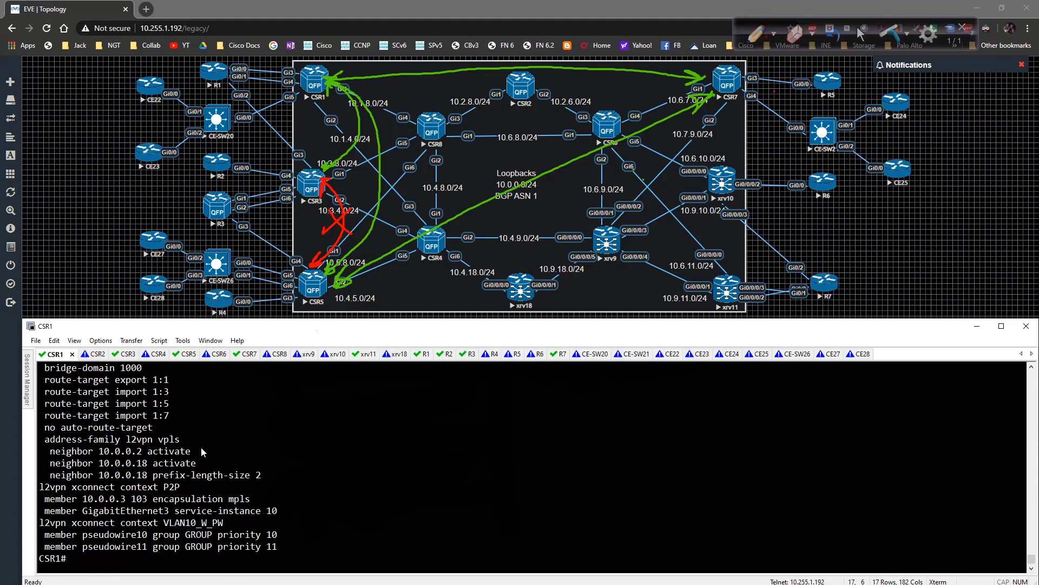